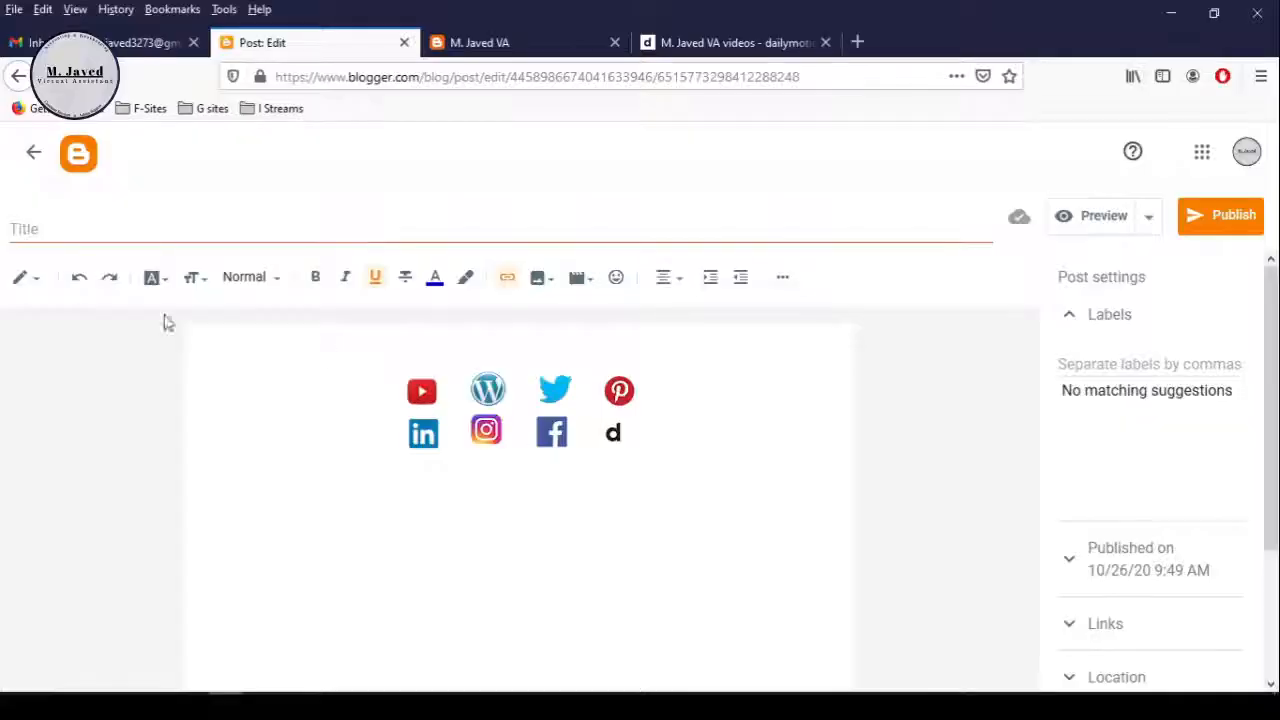
Edit the 'Follow Me On Social Media' HTML/JavaScript gadget in Layout to reveal its icon code
click(20, 276)
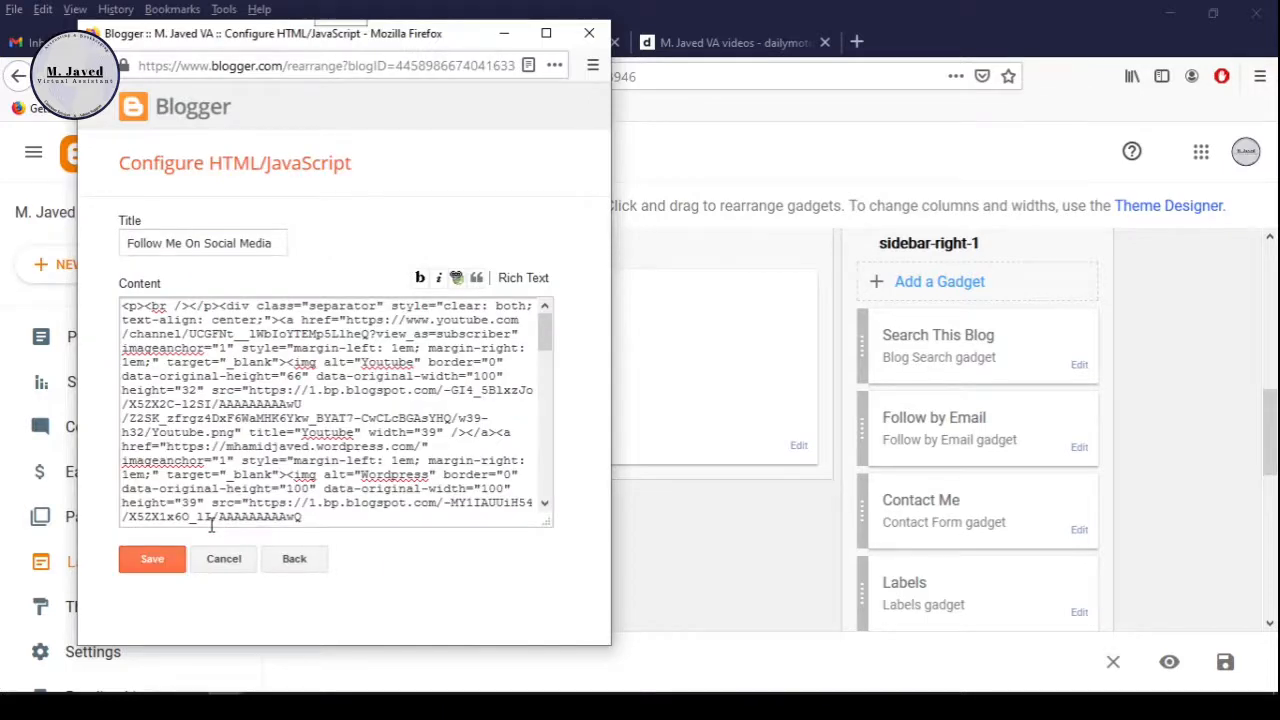
click(294, 558)
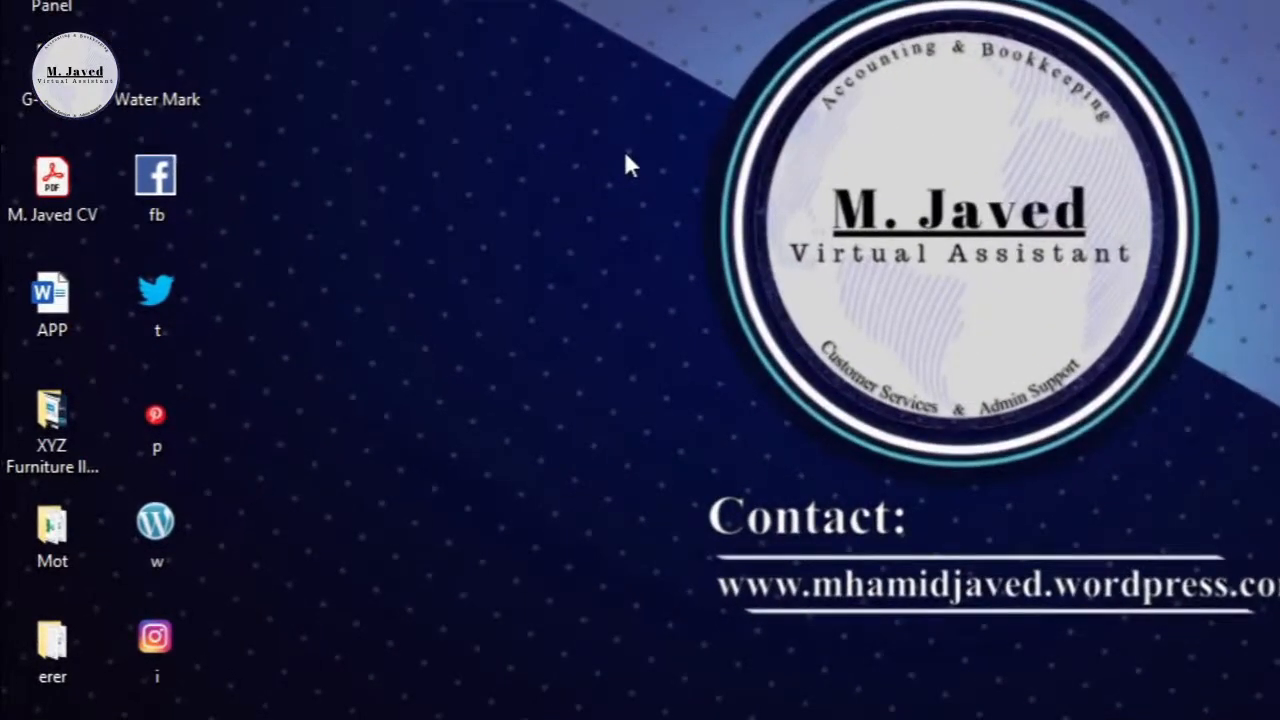
mouse_move(204, 404)
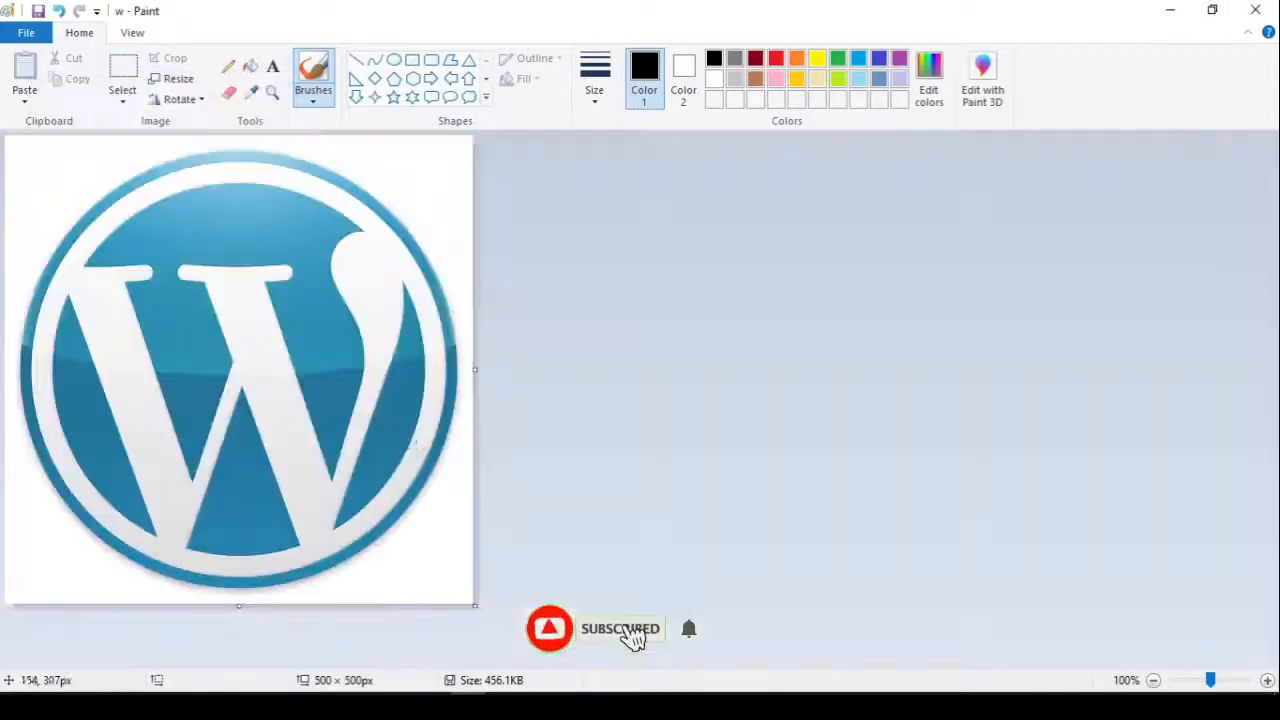
Resize the WordPress logo in Paint by pixels to 125 × 125, keeping aspect ratio
click(178, 78)
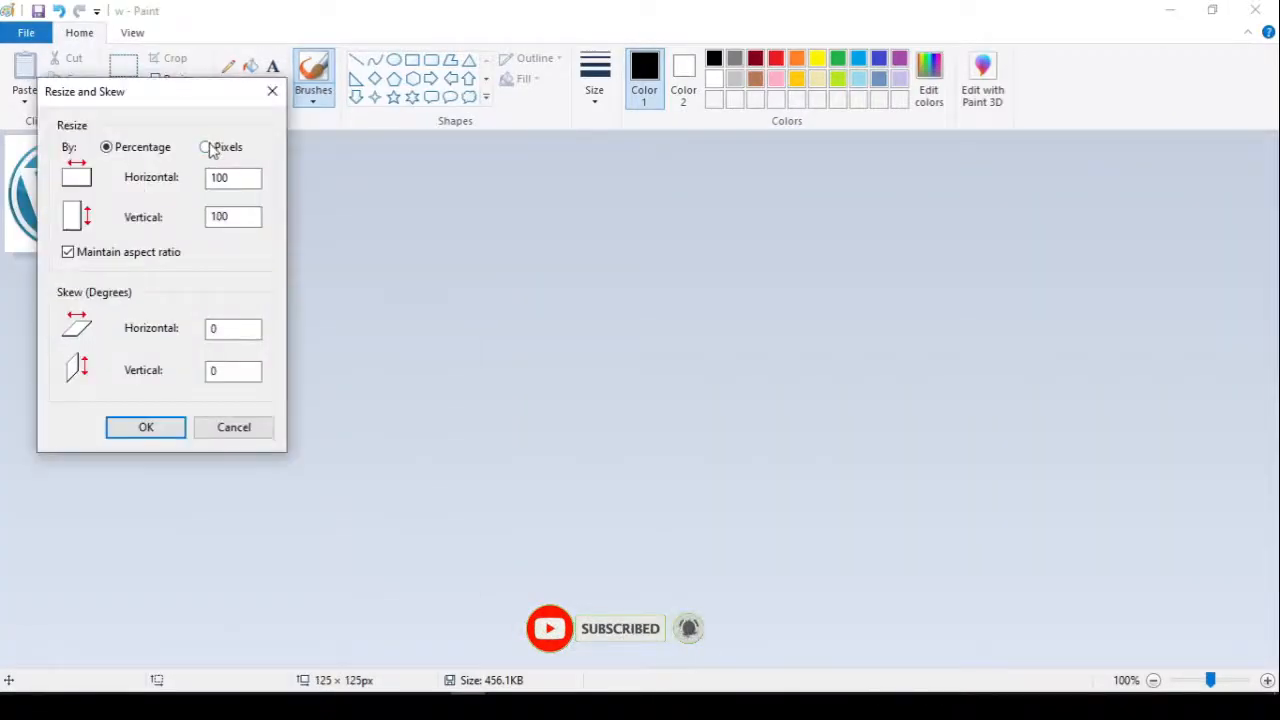
click(206, 148)
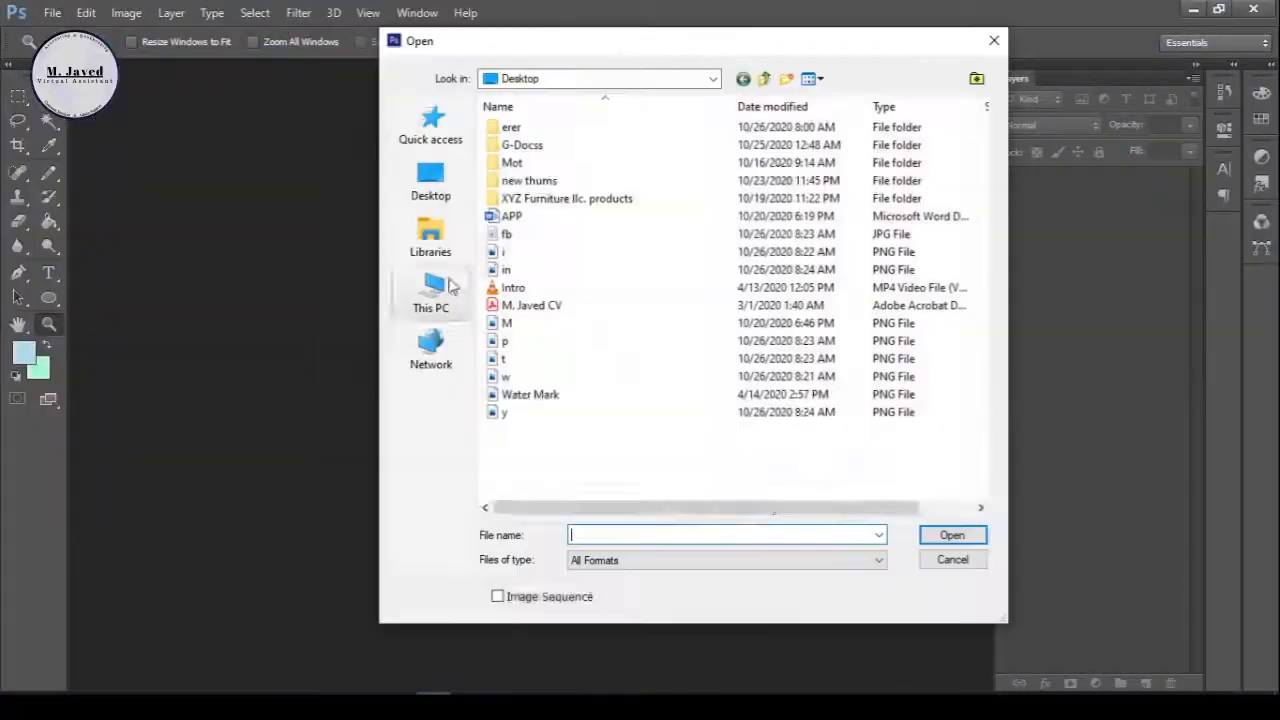
Make the Instagram icon's white background transparent in Photoshop and save it as PNG
click(952, 534)
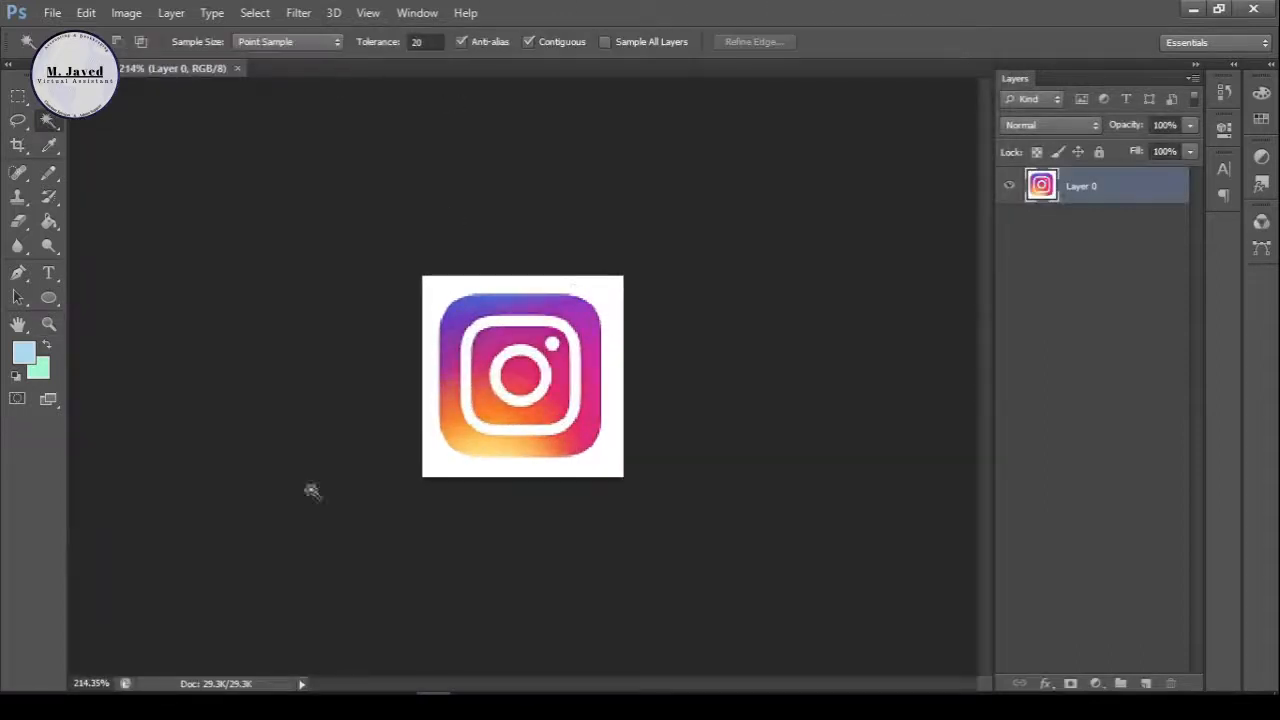
click(52, 12)
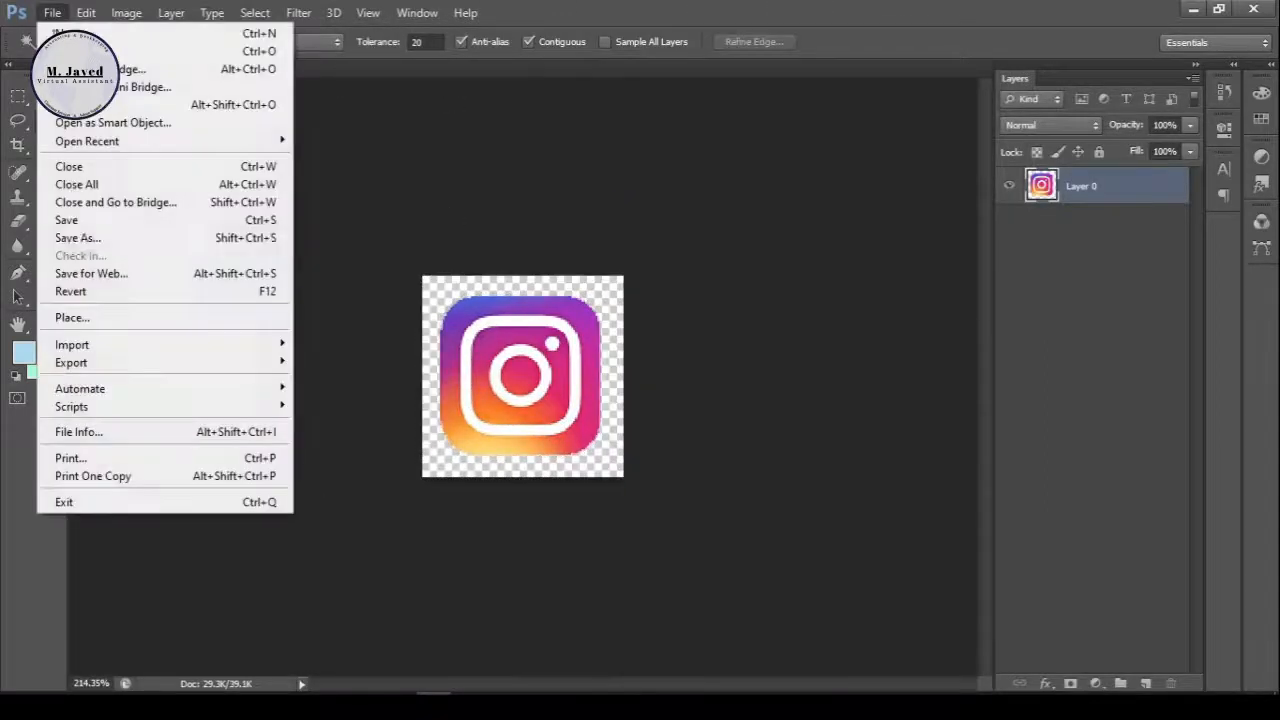
click(76, 236)
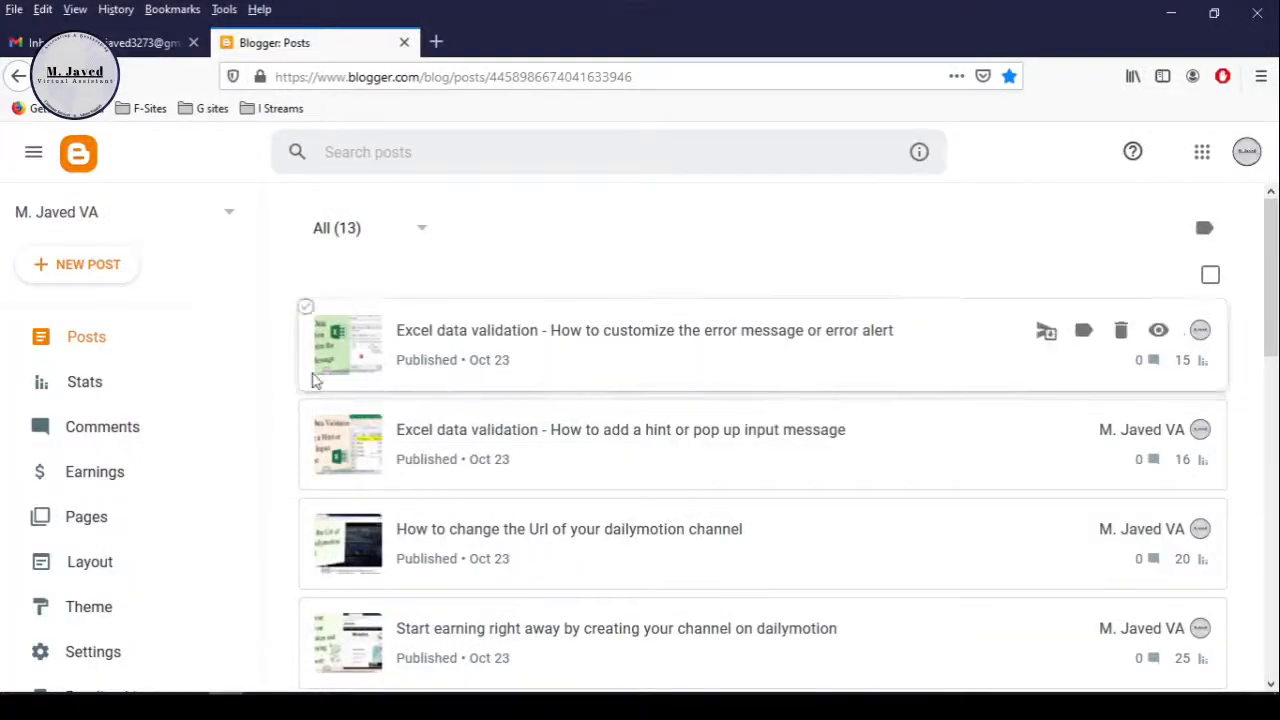
View the live M. Javed VA blog in a new tab and browse its sidebar gadgets
scroll(down, 3)
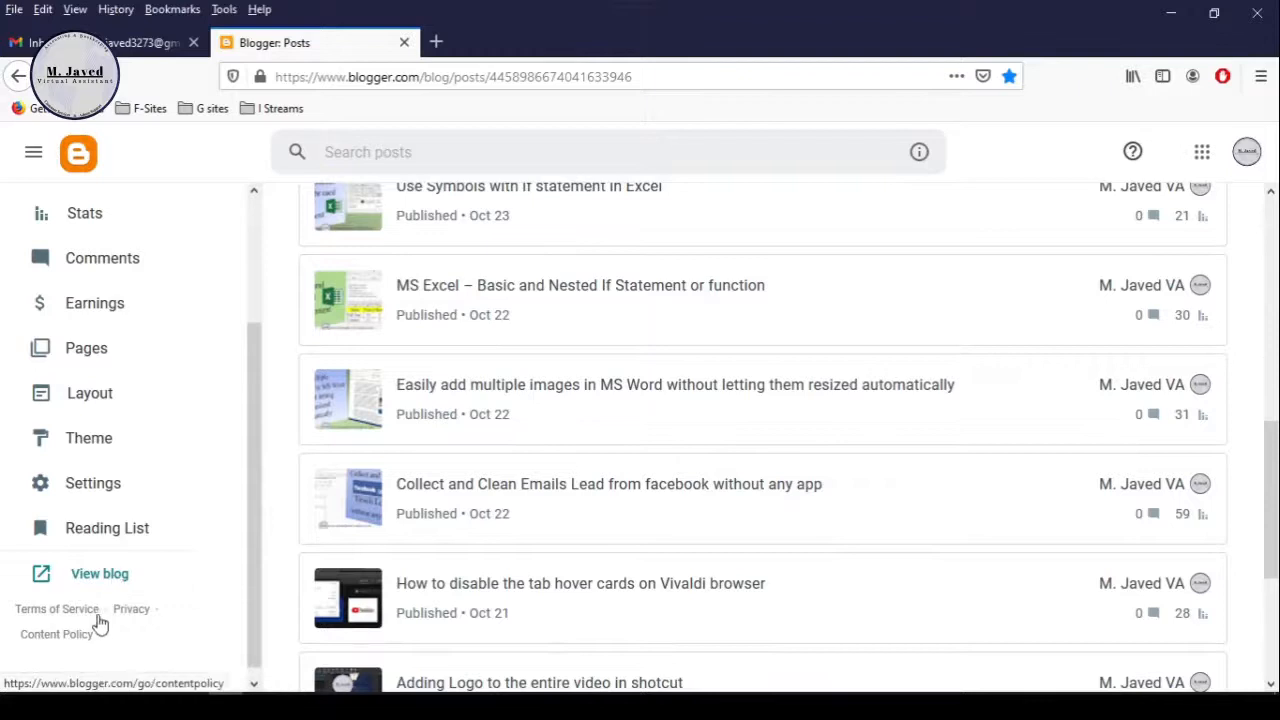
click(100, 572)
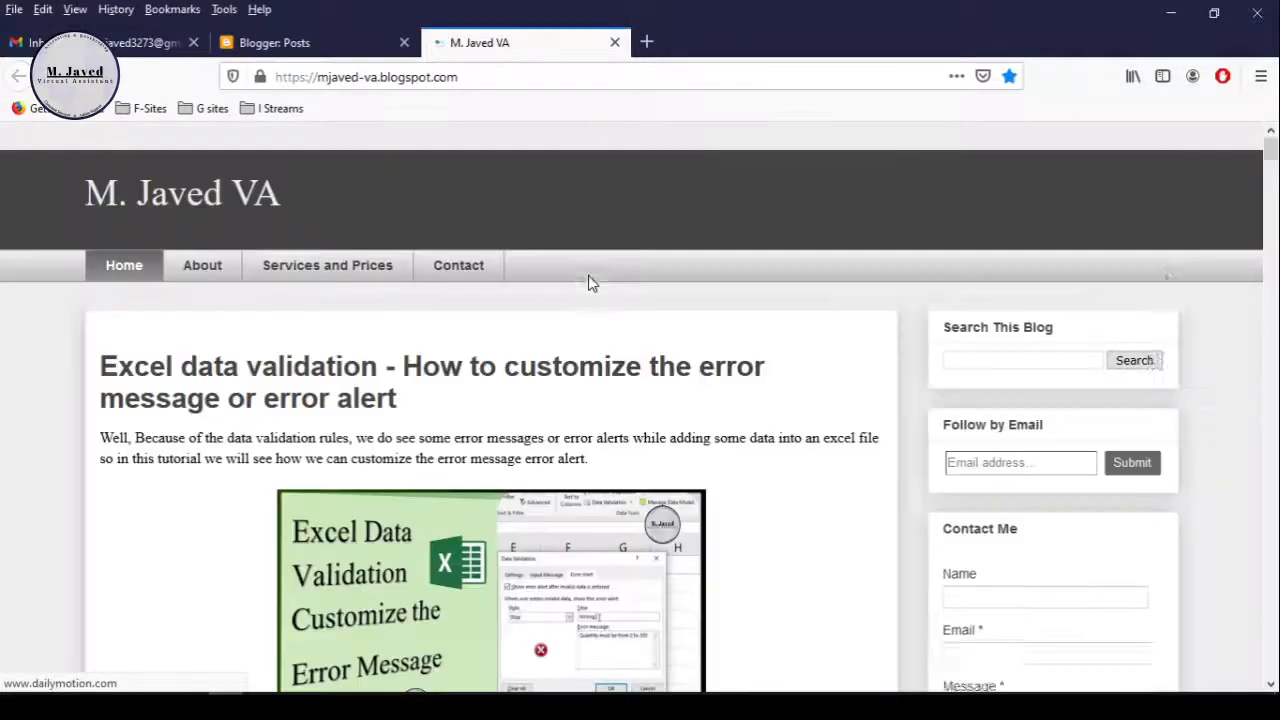
scroll(down, 3)
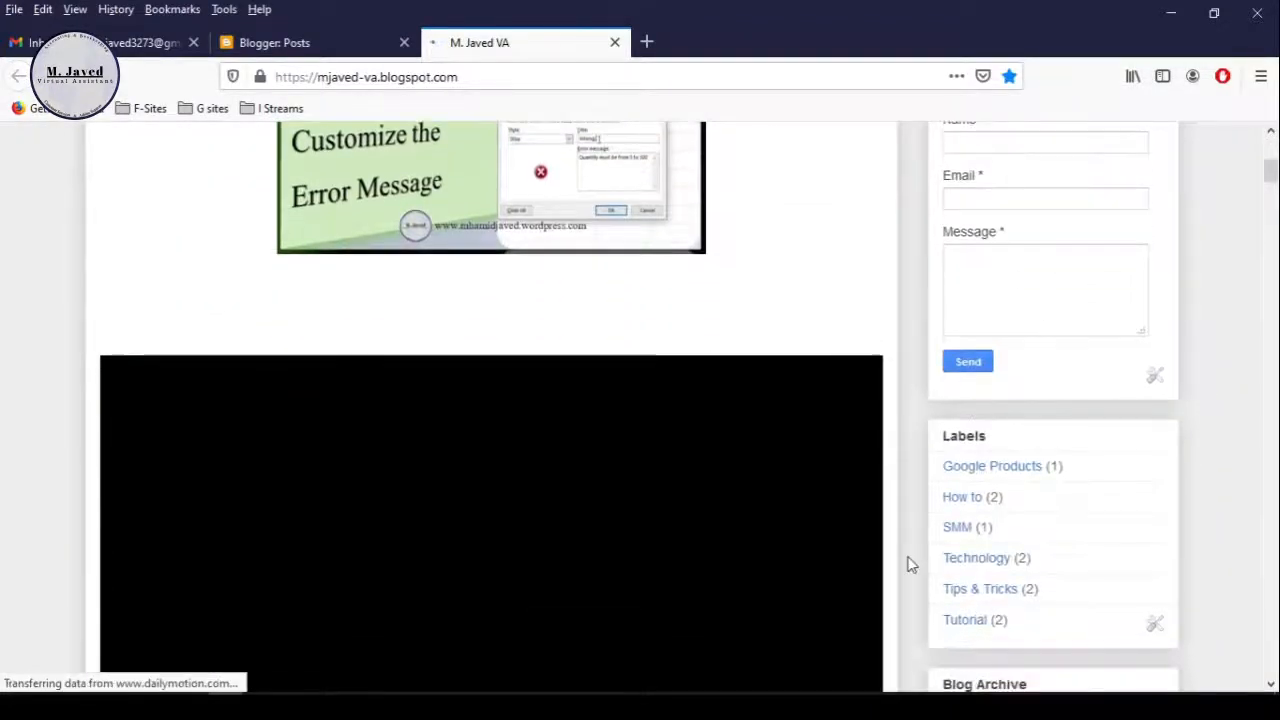
scroll(down, 3)
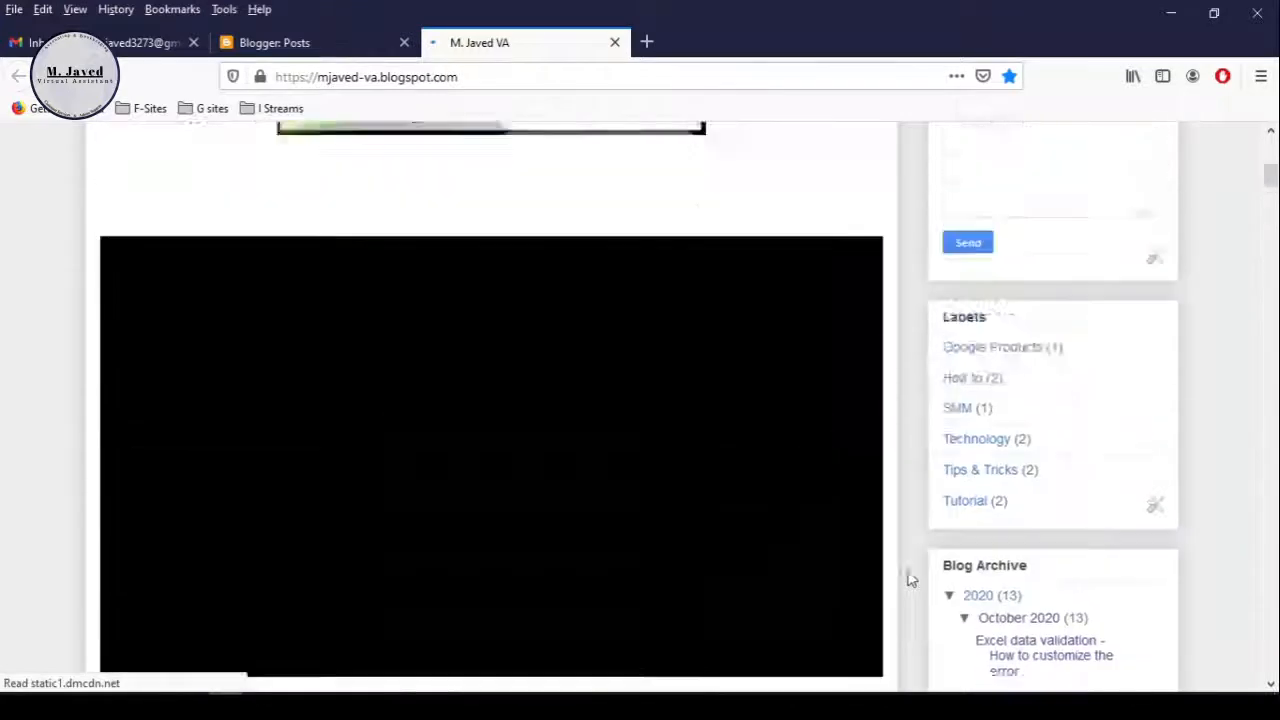
scroll(up, 3)
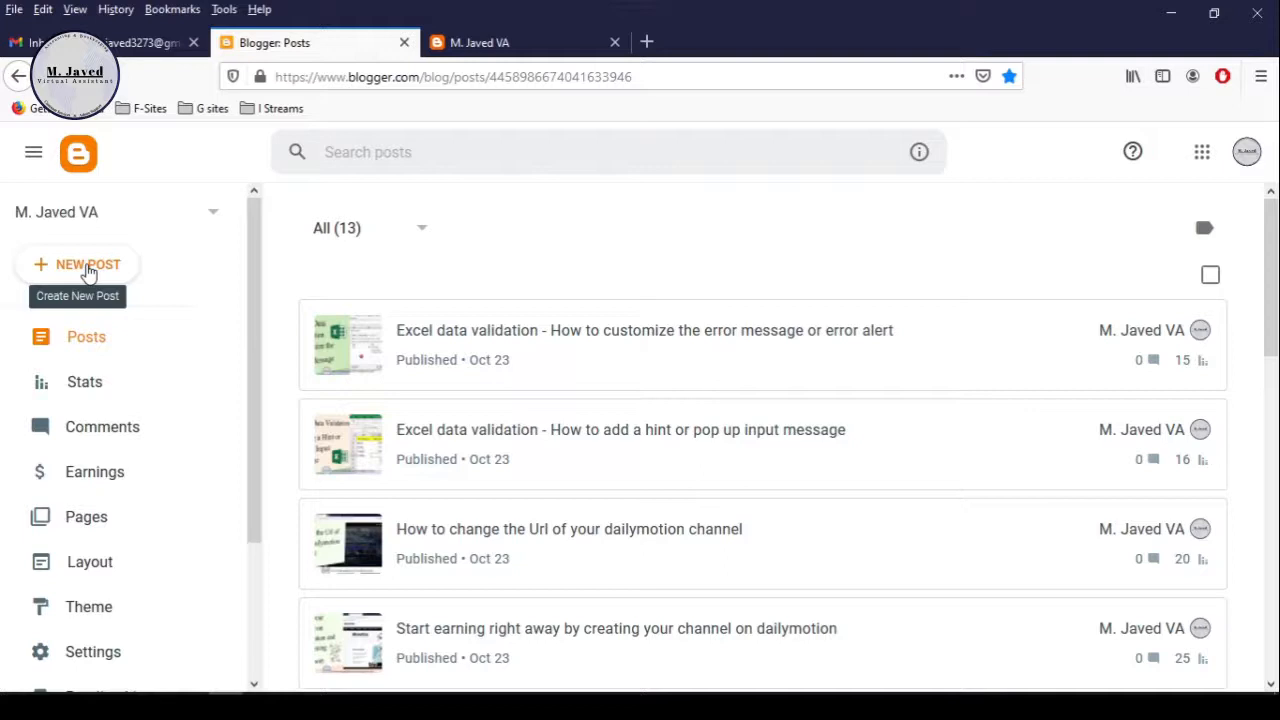
Create a new post and upload the seven social icon files into it, then select the YouTube icon
click(76, 264)
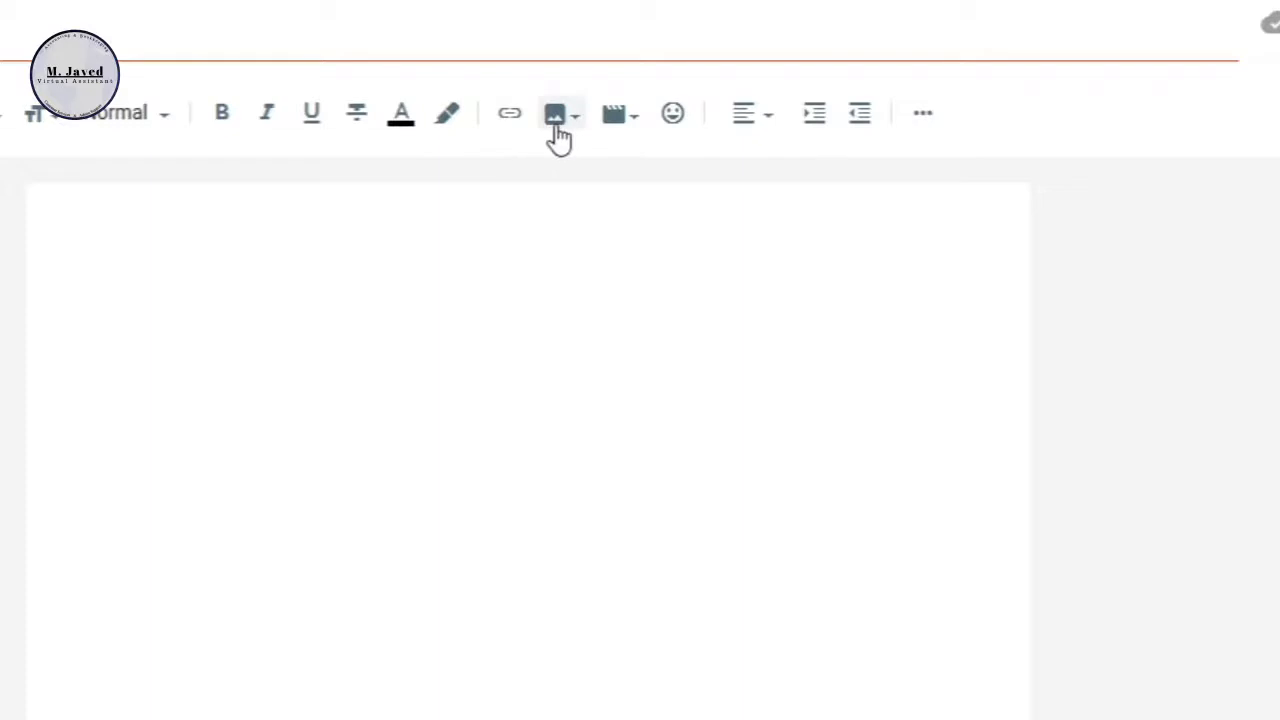
click(556, 112)
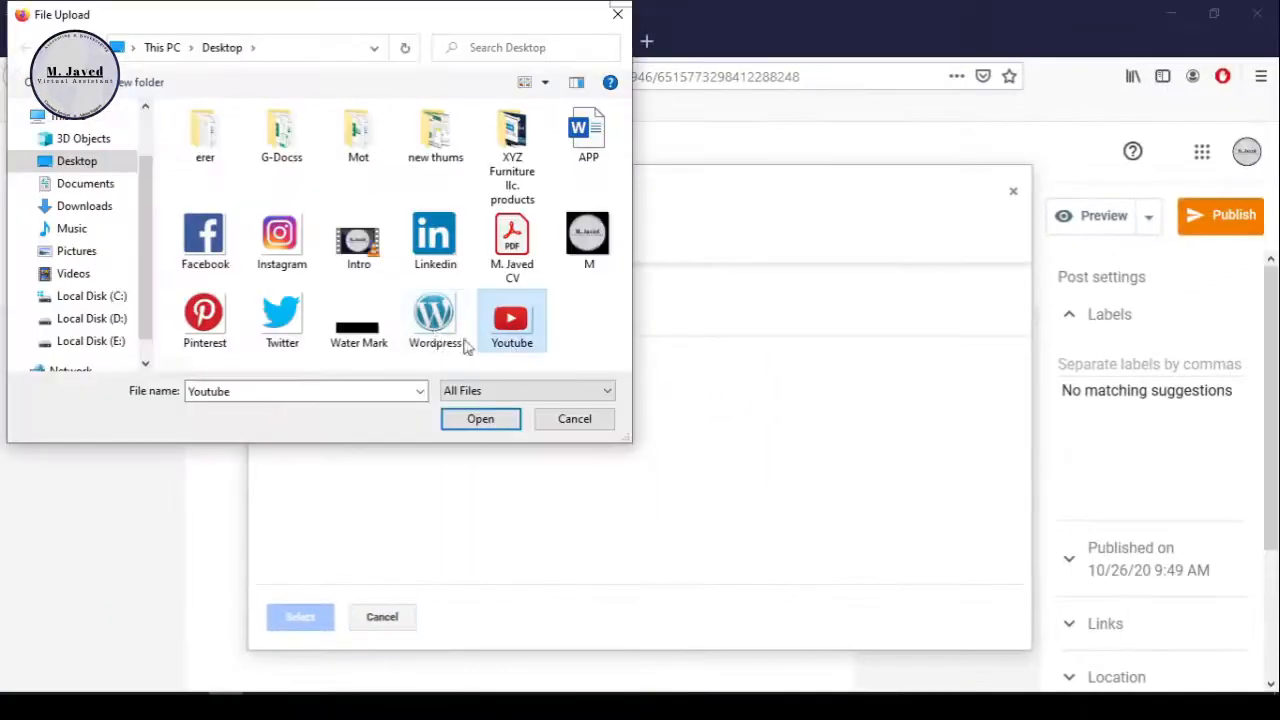
click(480, 418)
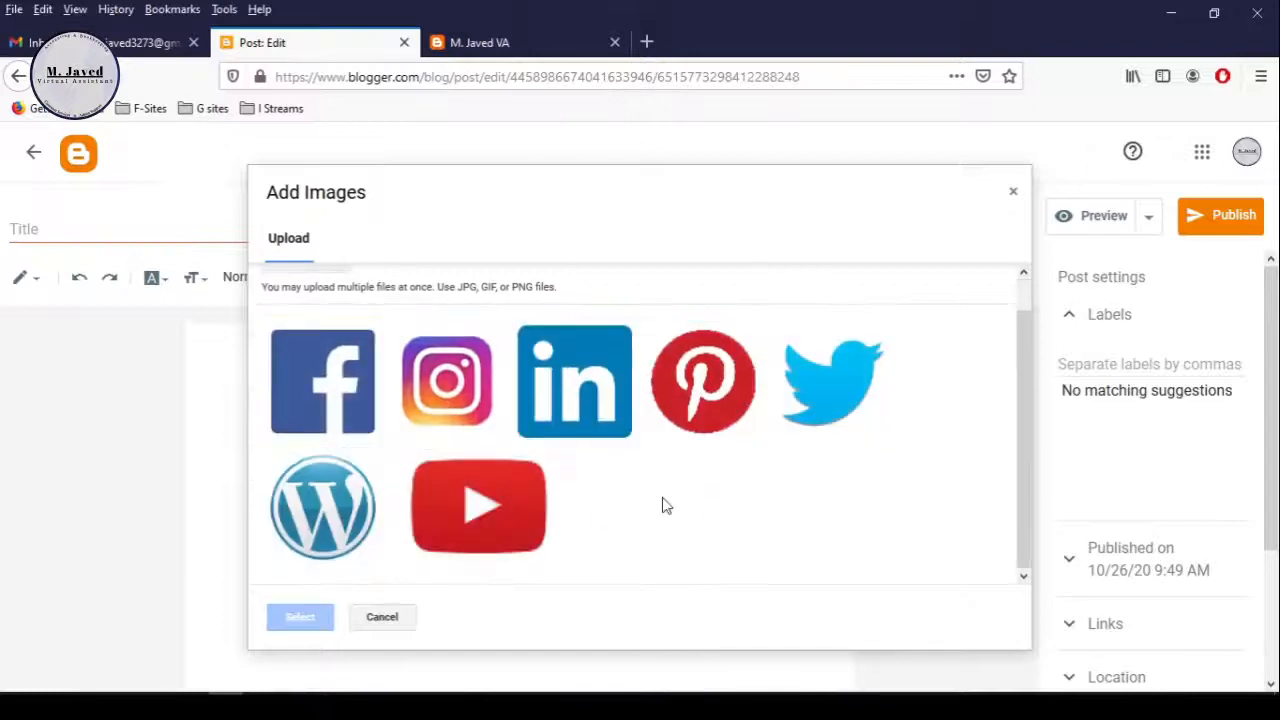
click(300, 616)
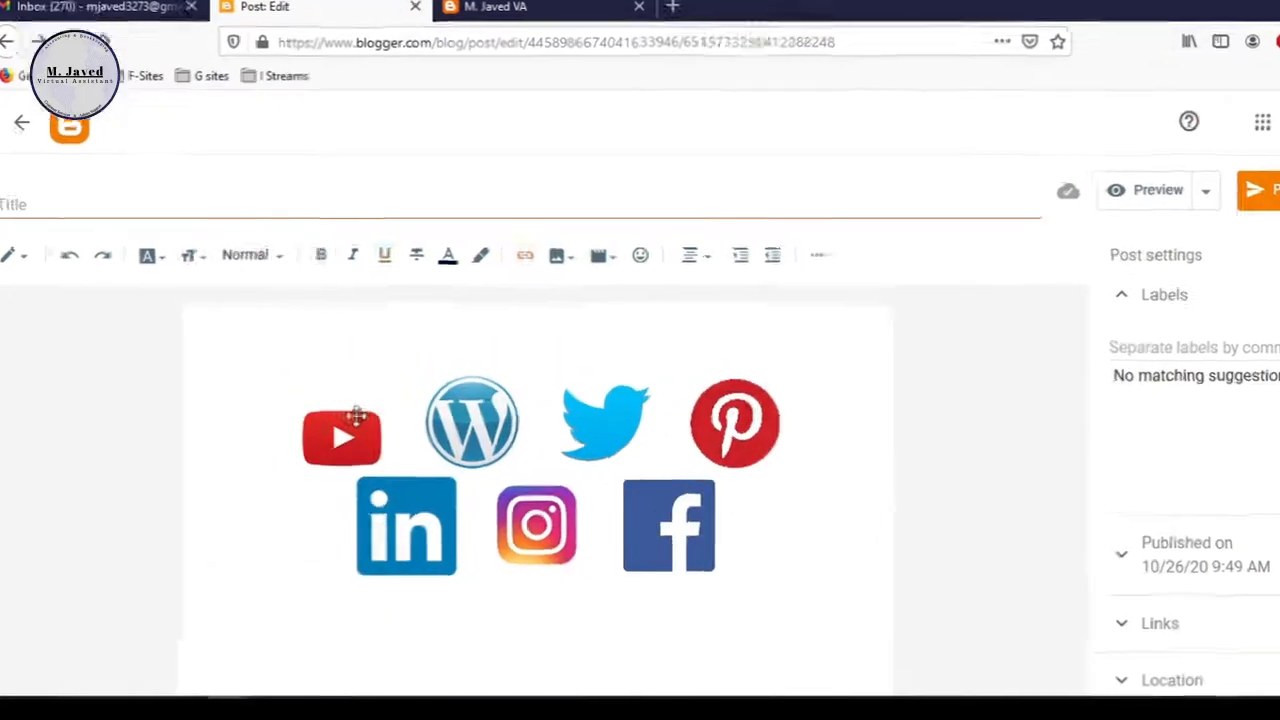
click(524, 256)
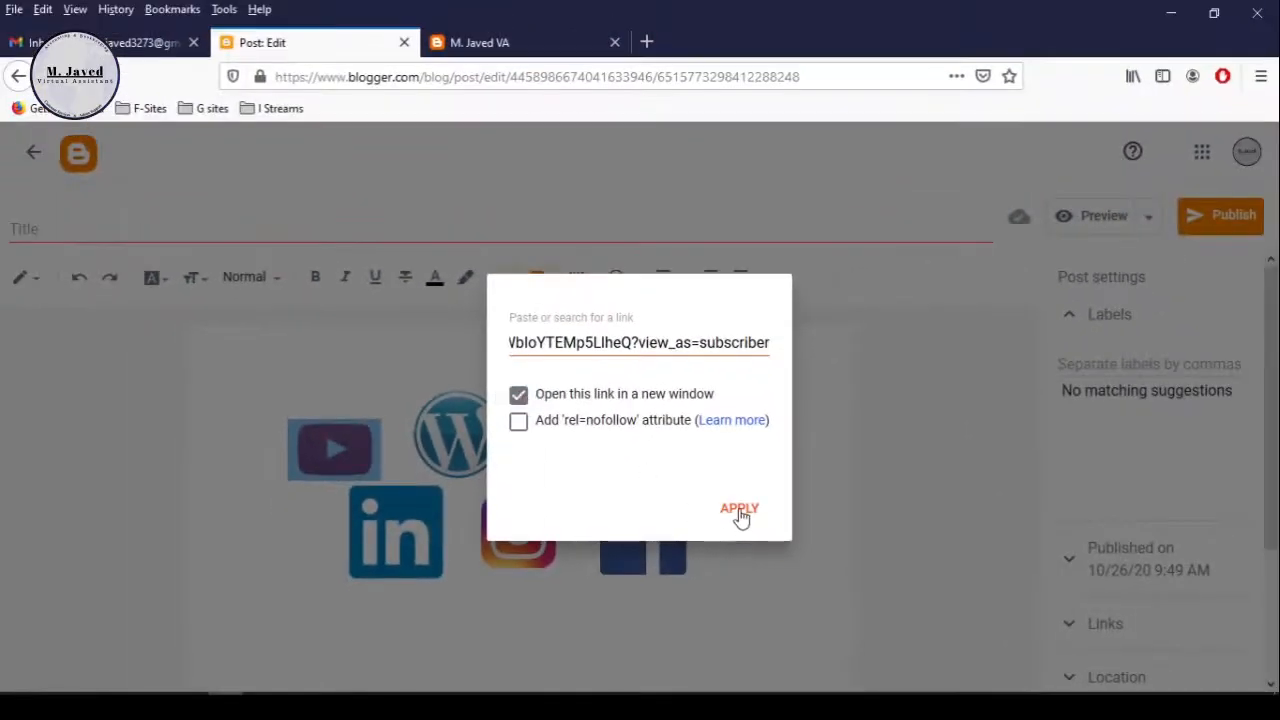
click(740, 508)
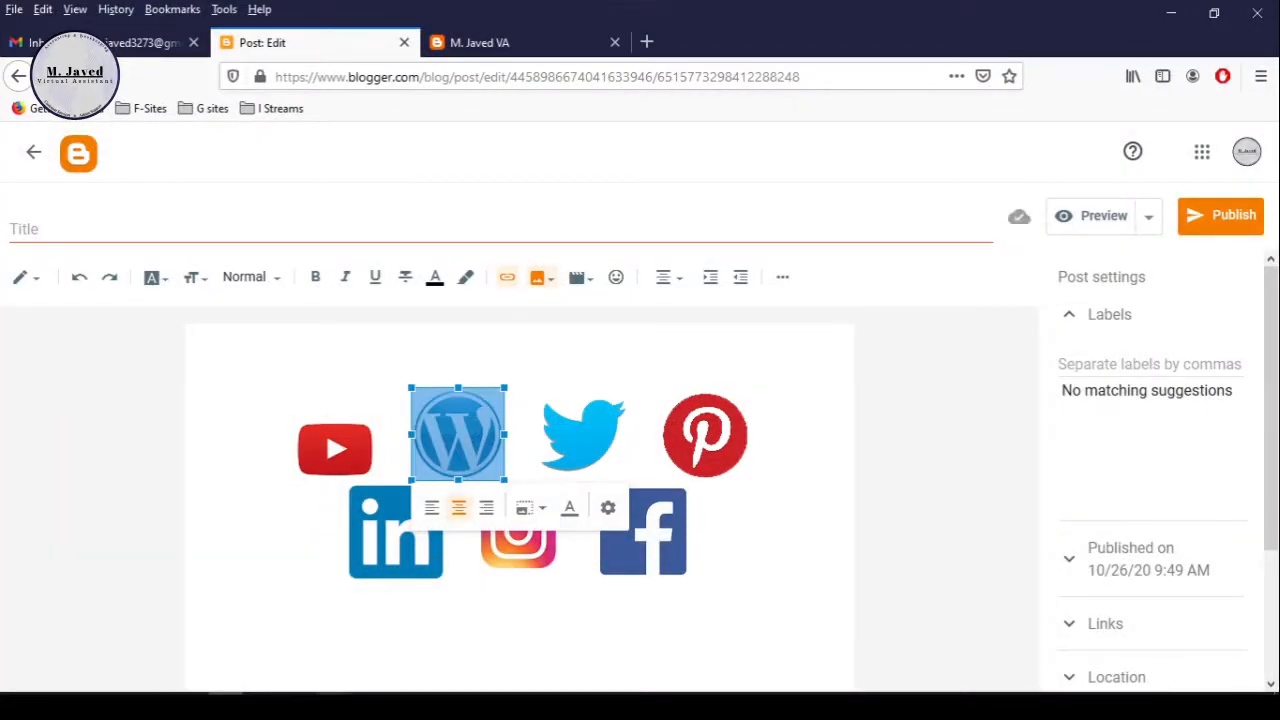
click(508, 276)
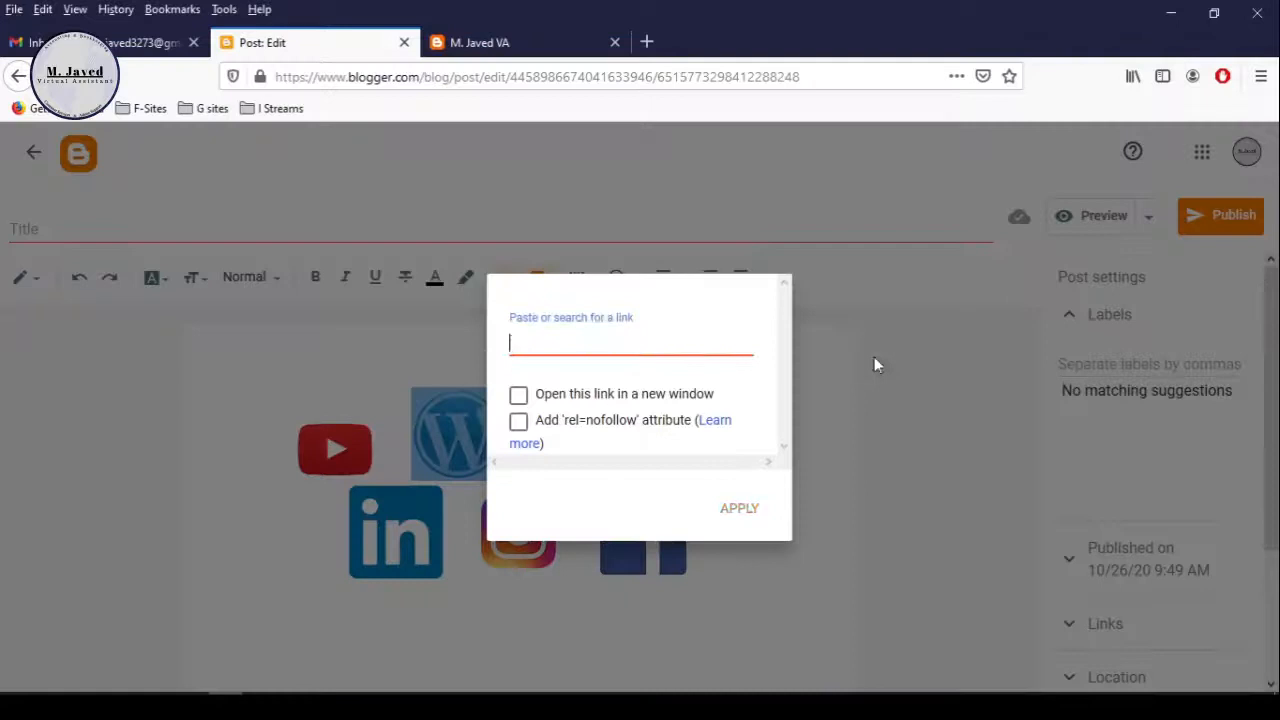
text(https://twitter.com/Javed3210)
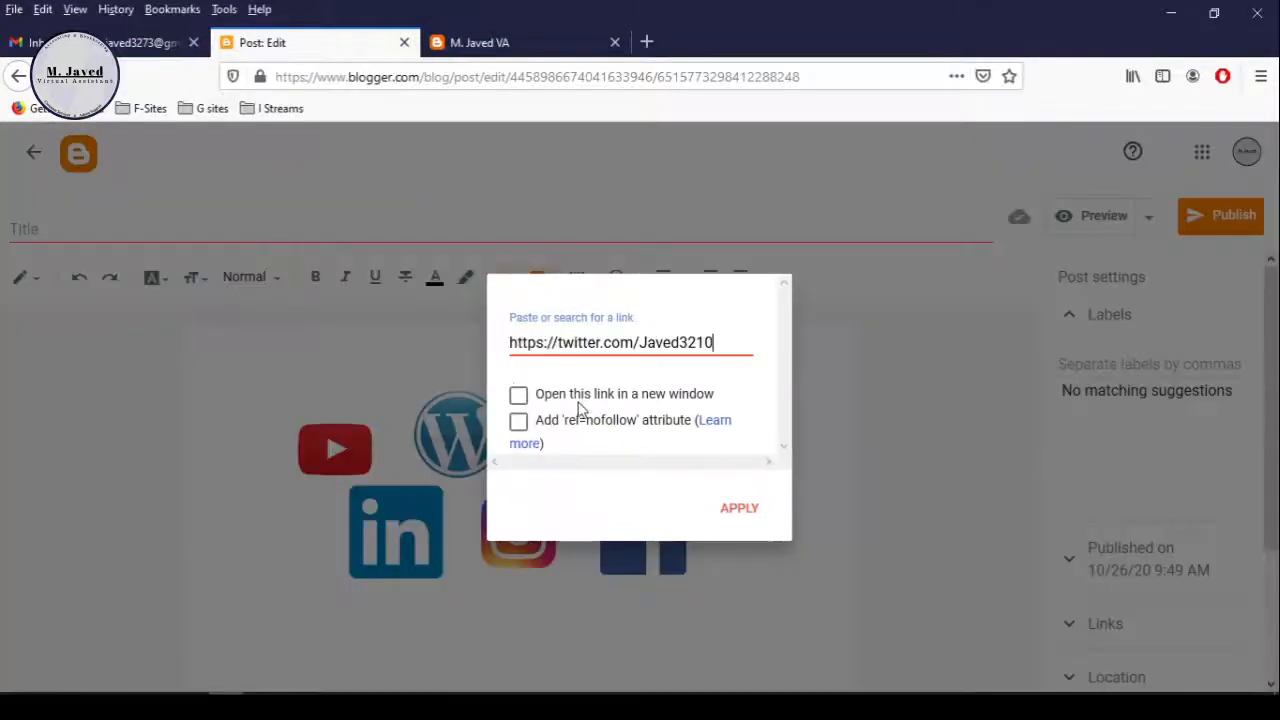
click(740, 508)
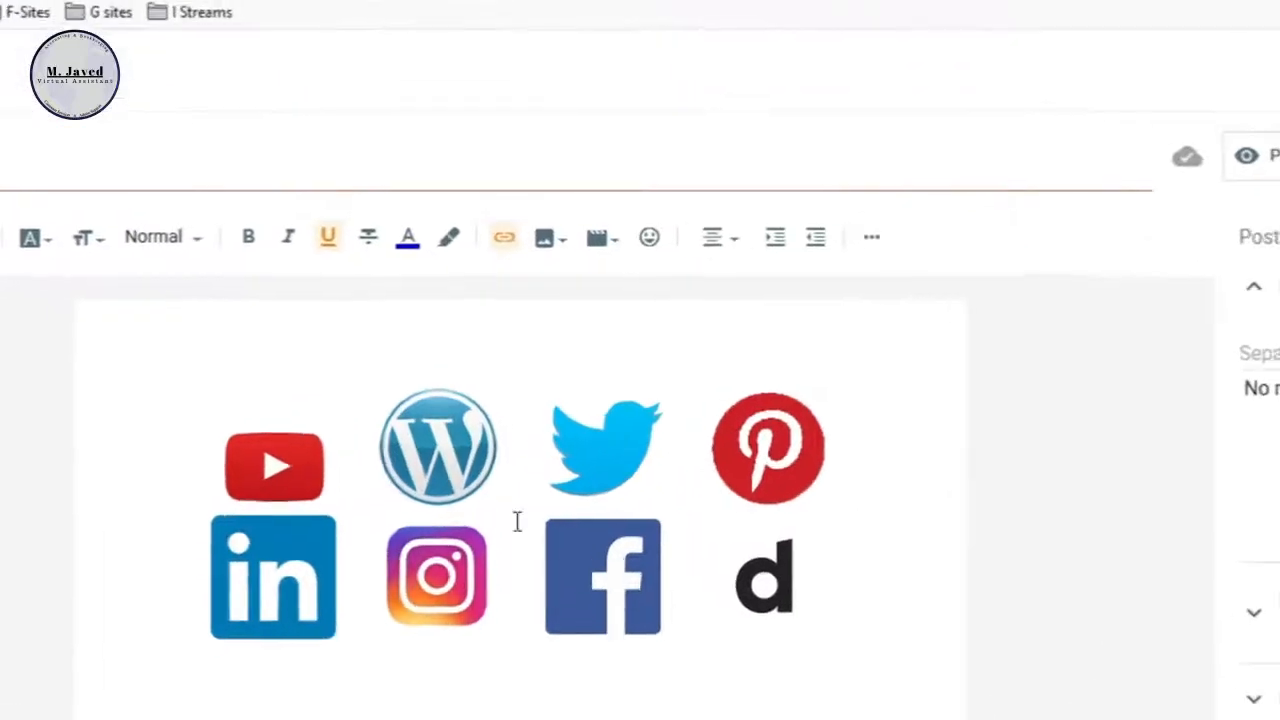
Give the YouTube icon 'Youtube' as its alt text and title text
click(272, 468)
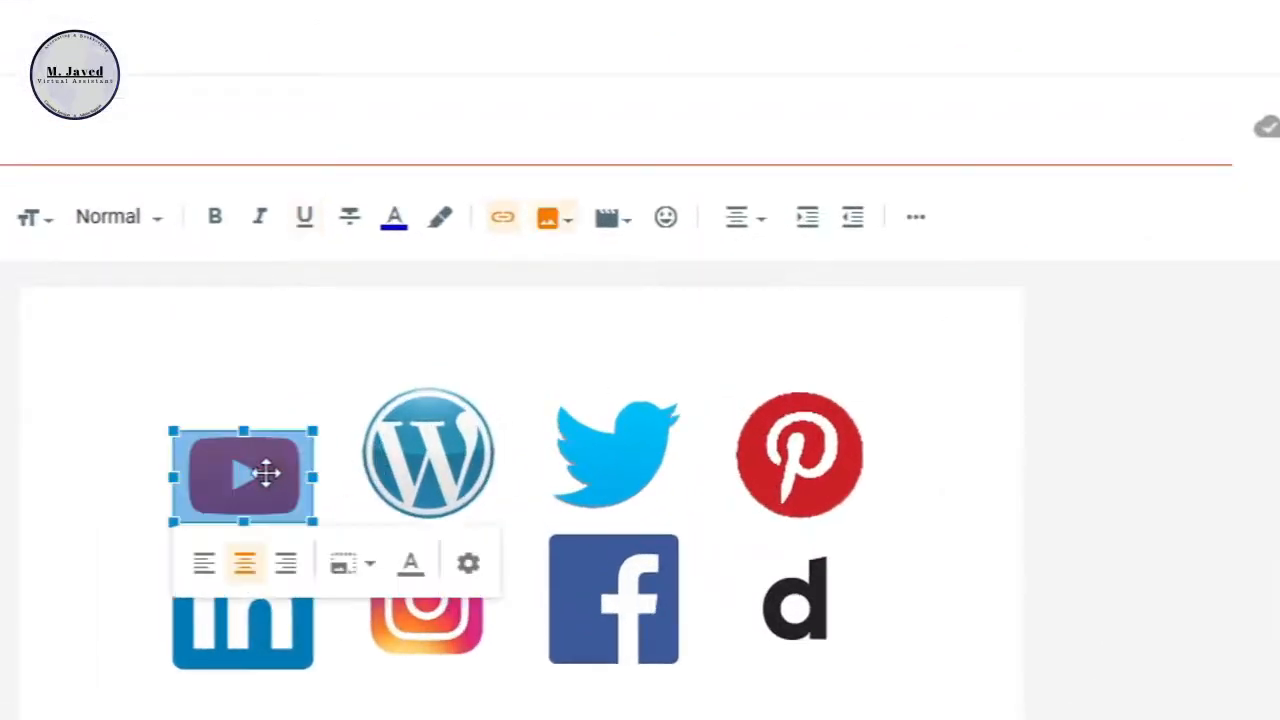
mouse_move(610, 216)
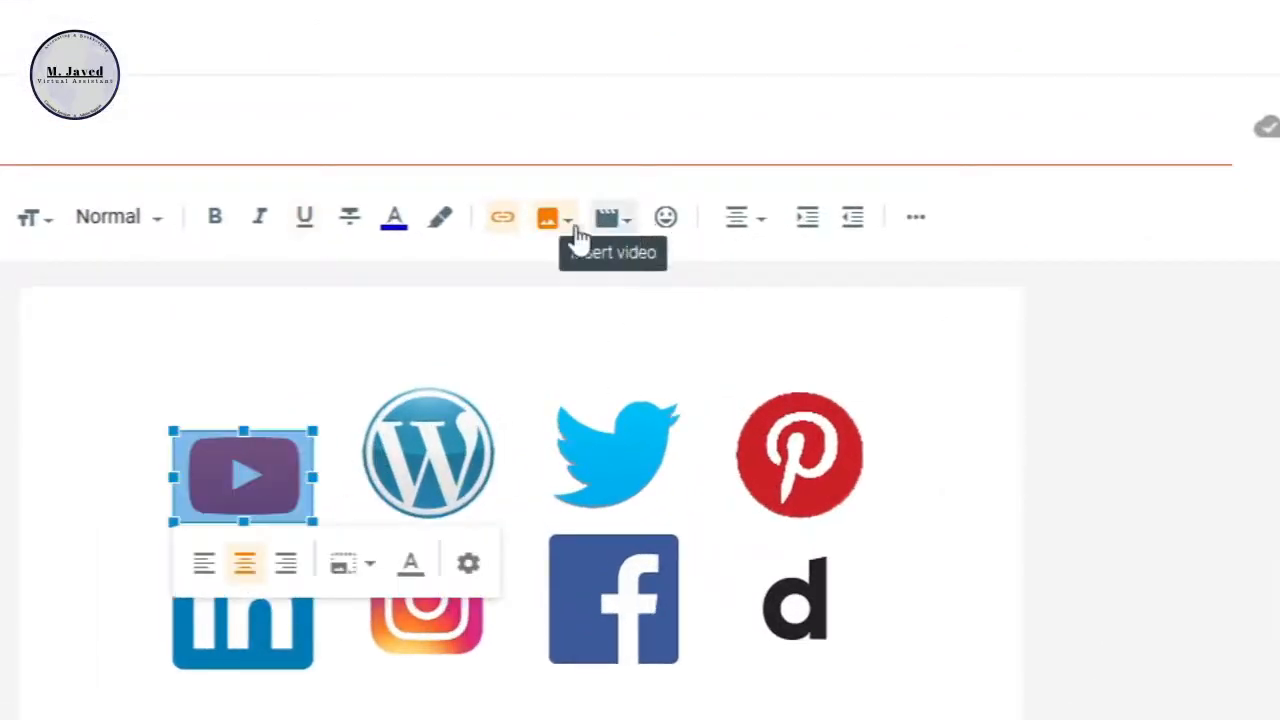
click(548, 216)
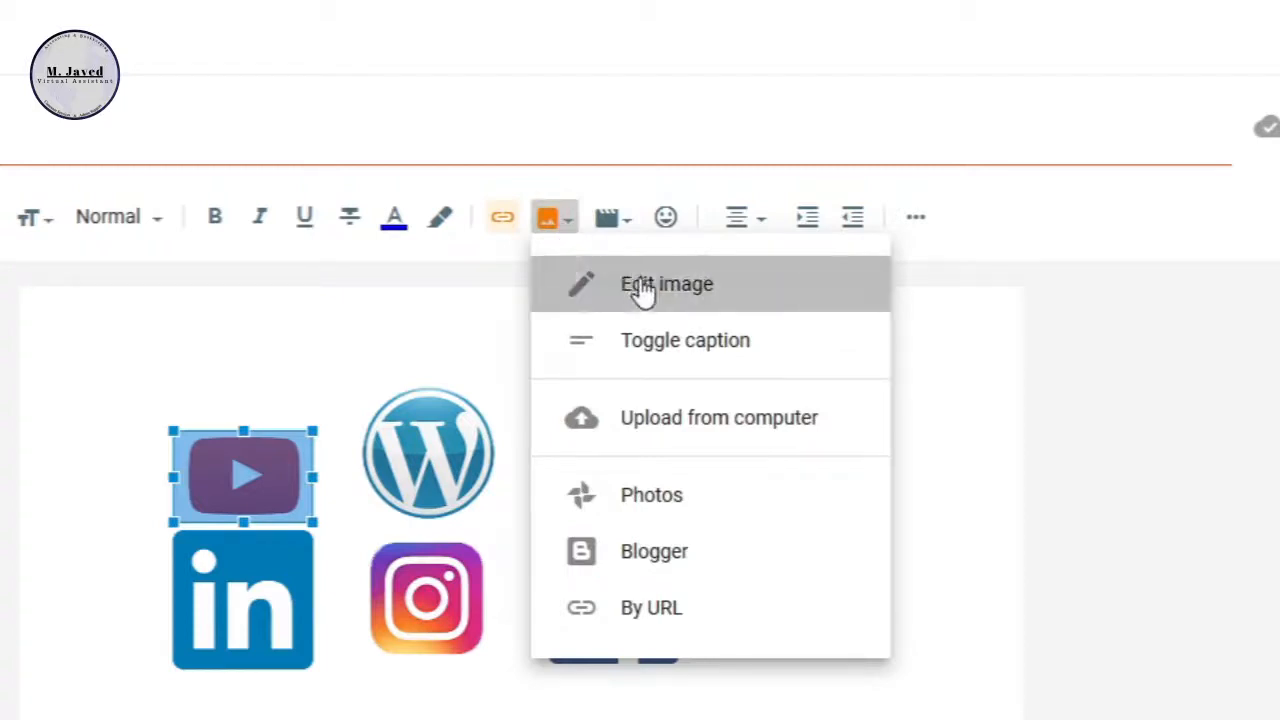
click(666, 284)
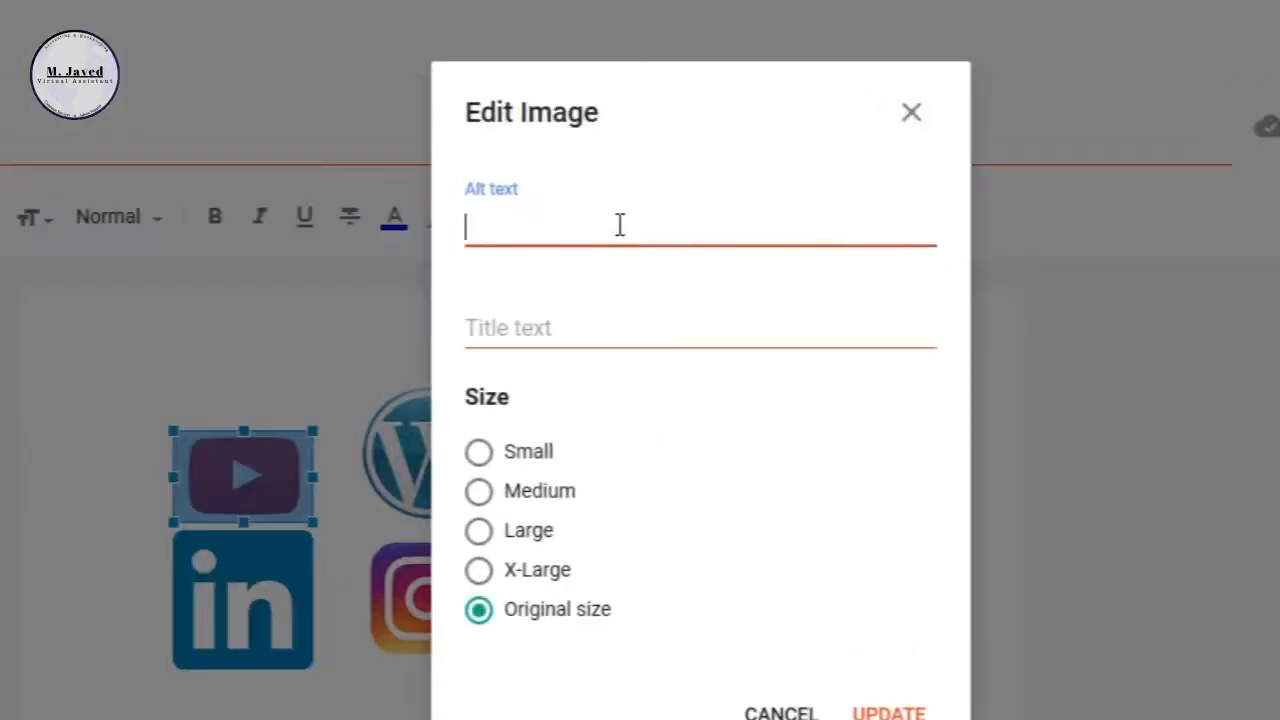
text(You)
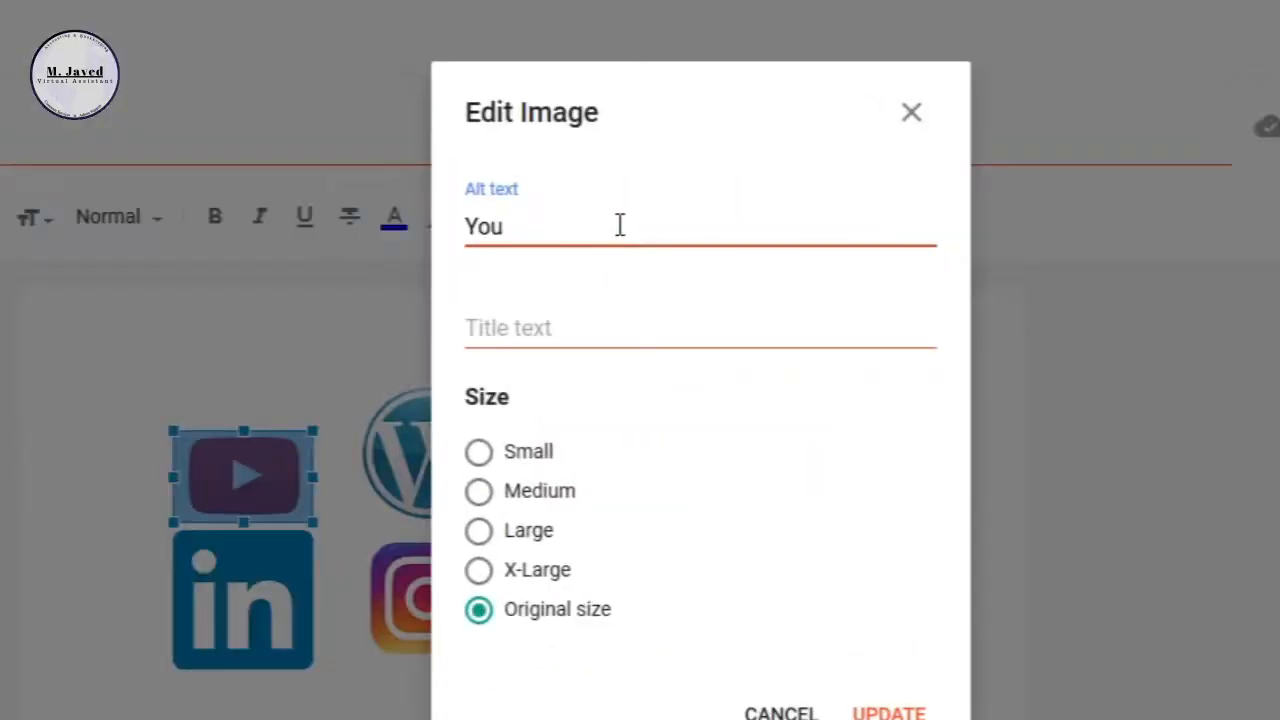
text(tube)
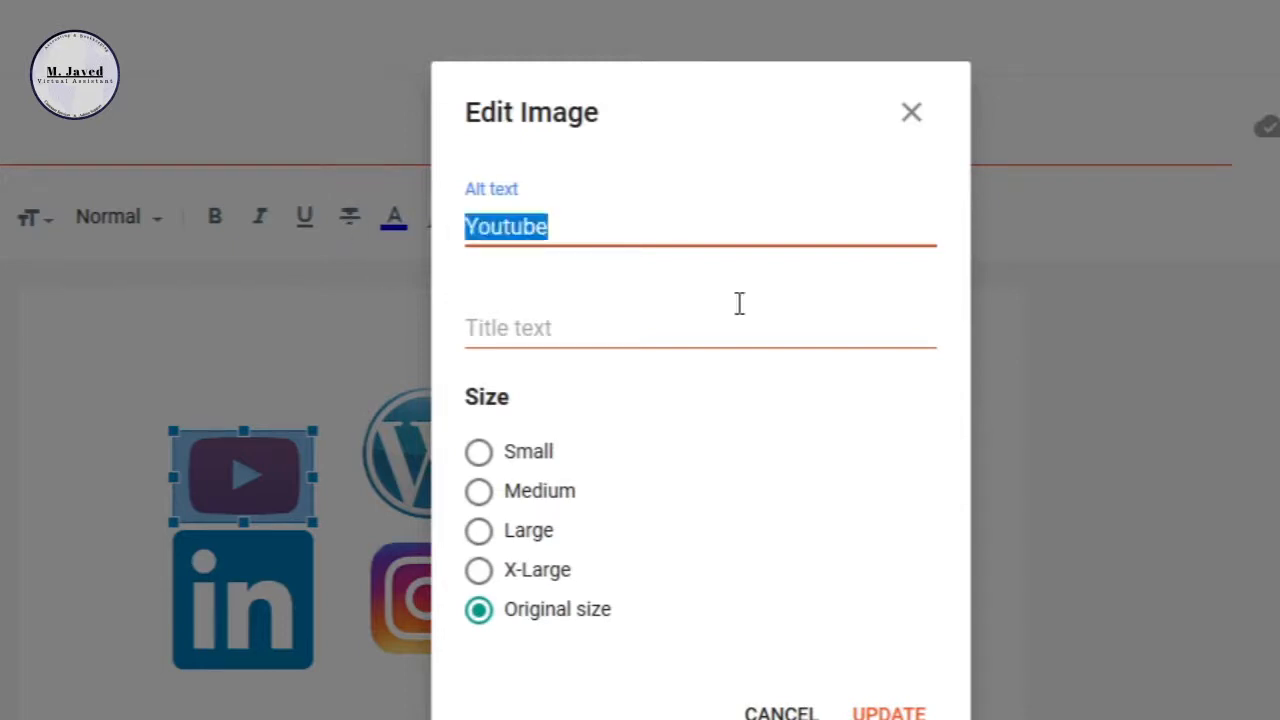
click(700, 328)
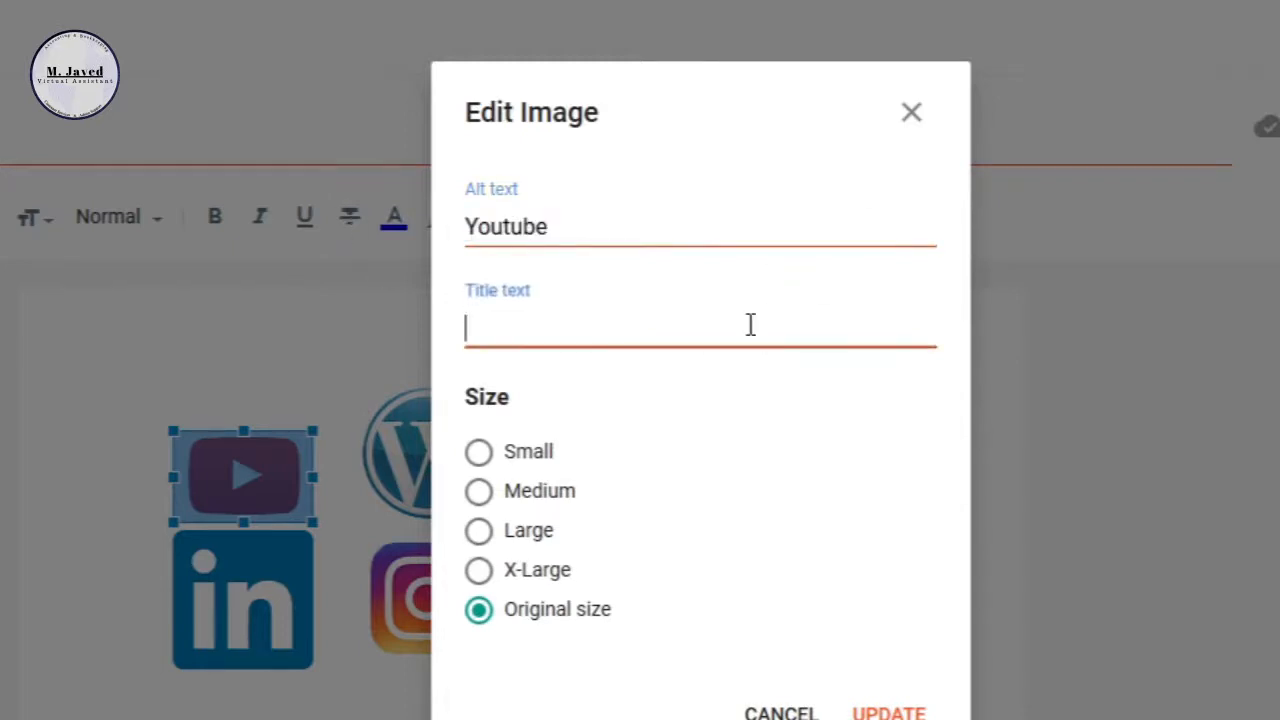
text(Youtube)
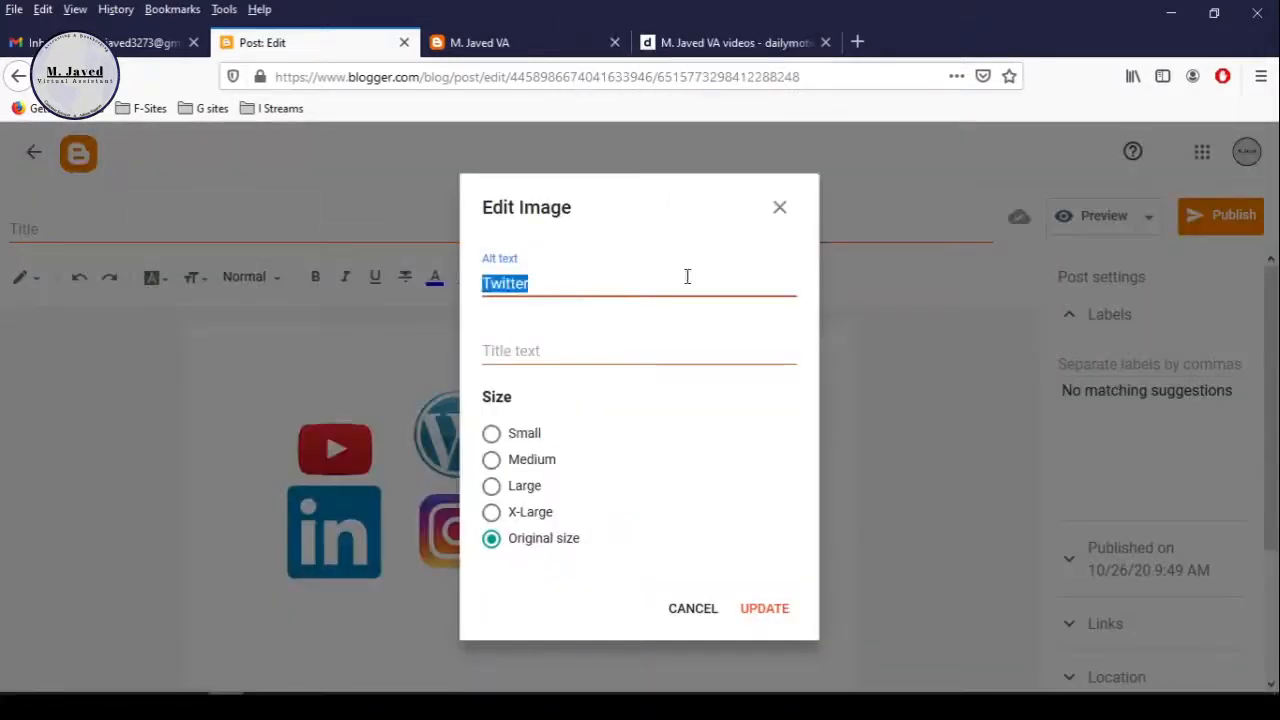
Enter 'Pinterest' as image text for its icon and bring up the Facebook icon's image options
text(Pinterest)
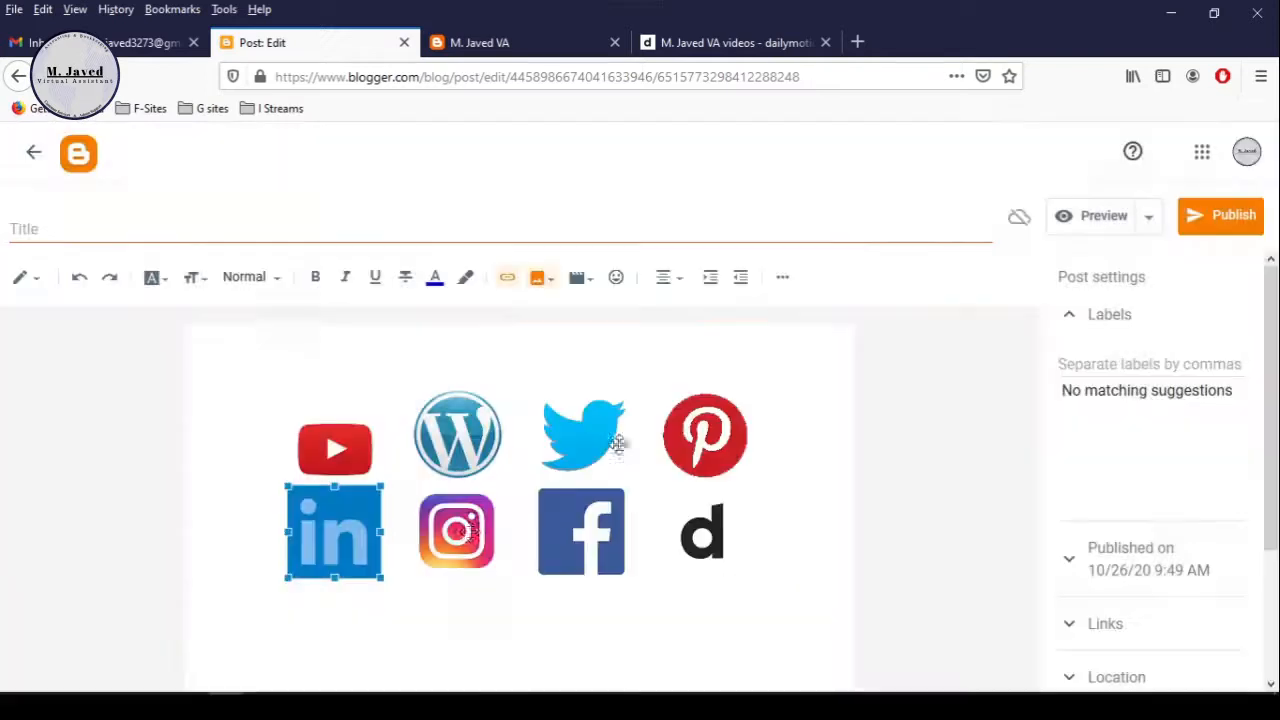
click(580, 532)
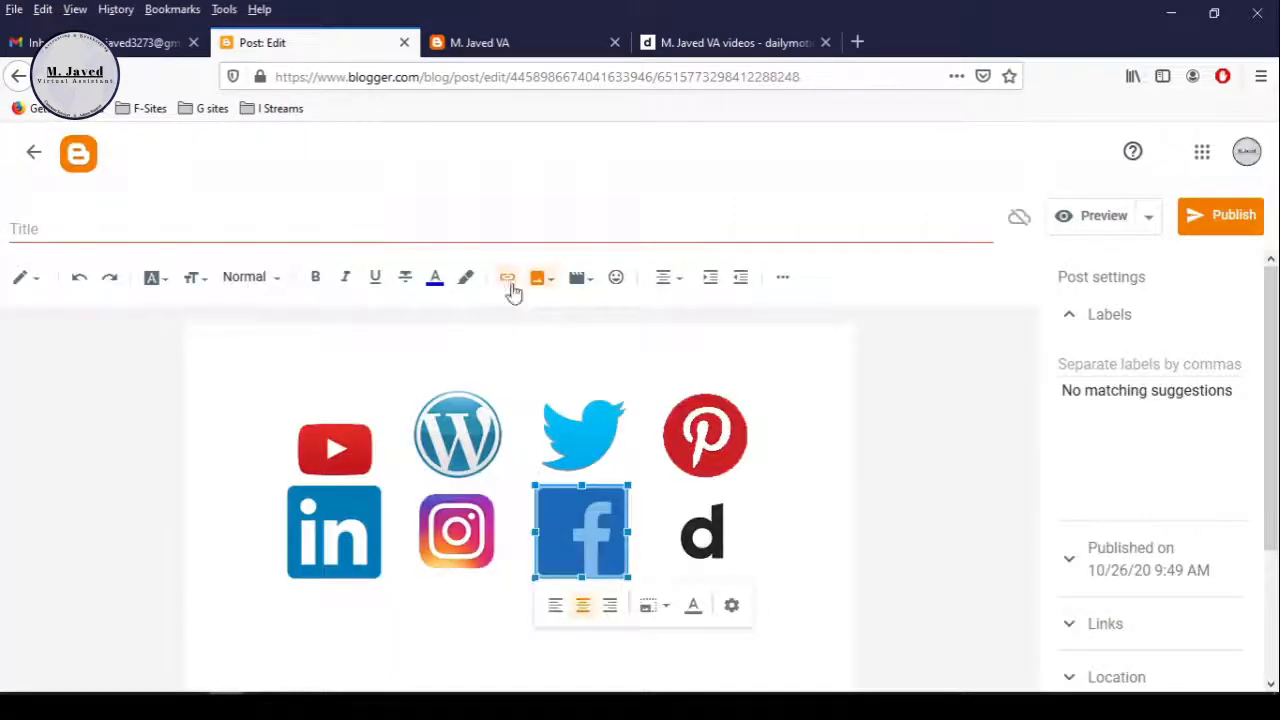
click(732, 604)
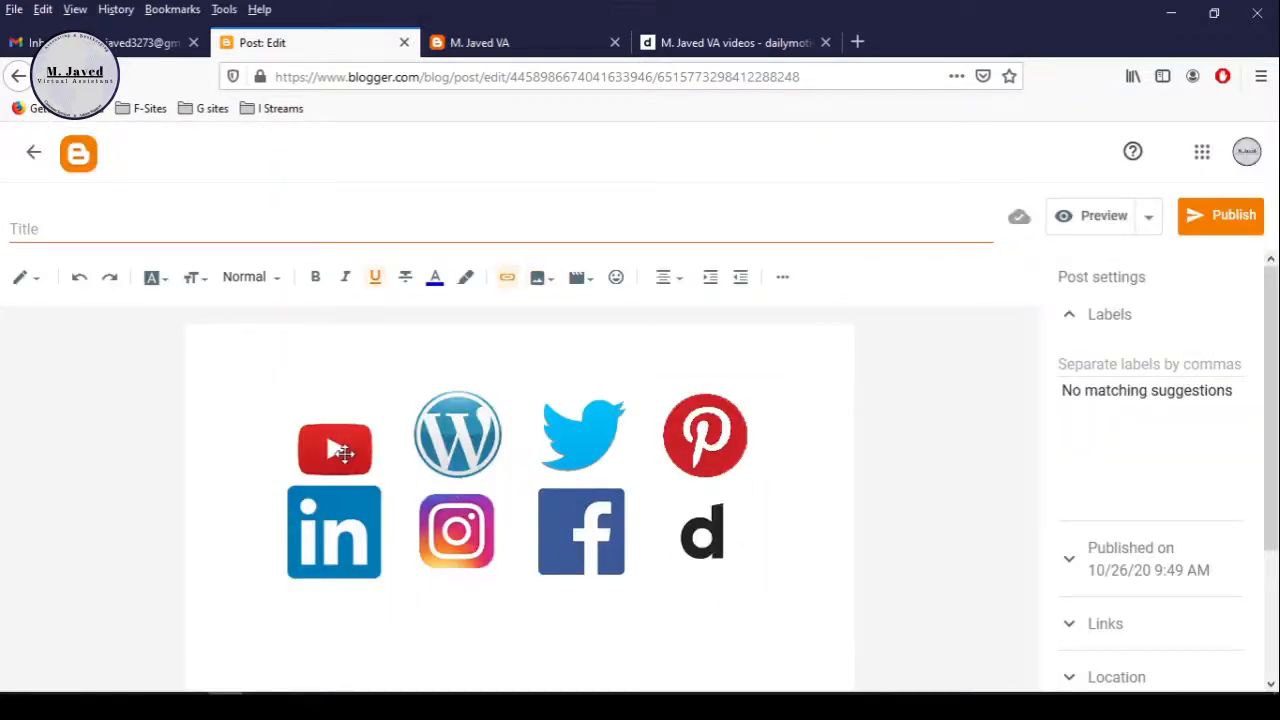
Set the YouTube icon and the next icon to Small image size
click(334, 448)
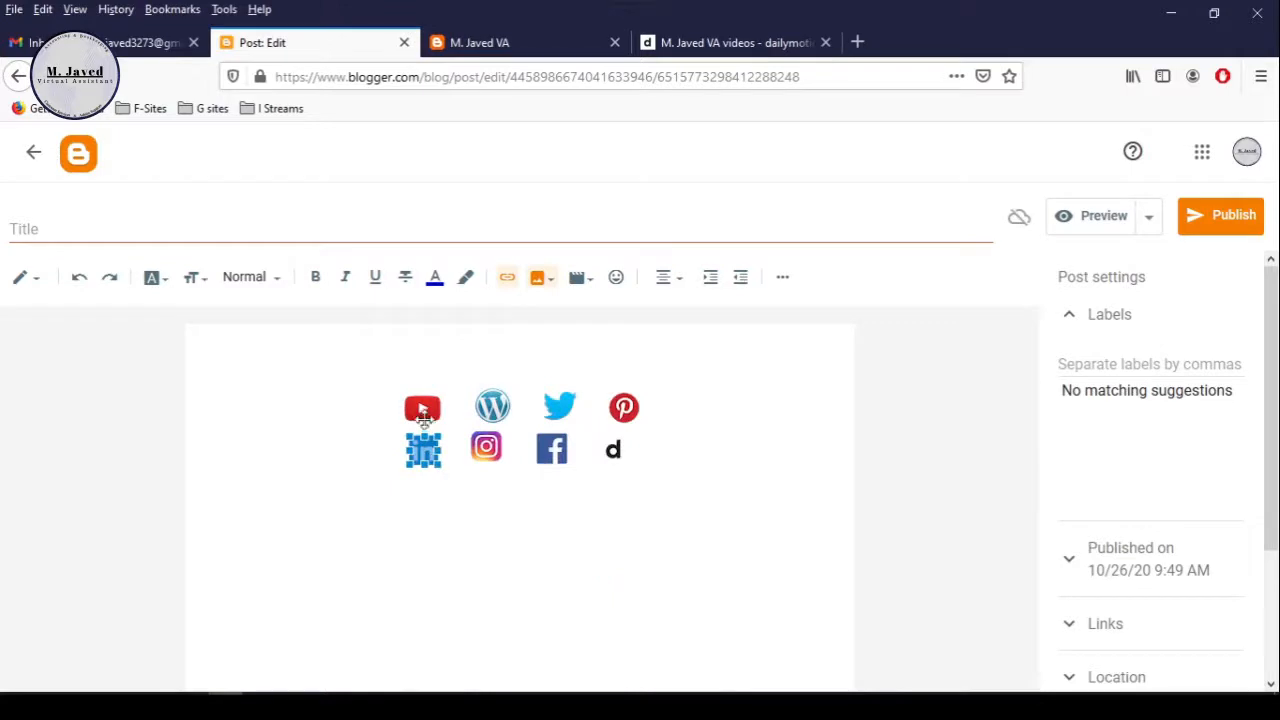
click(422, 408)
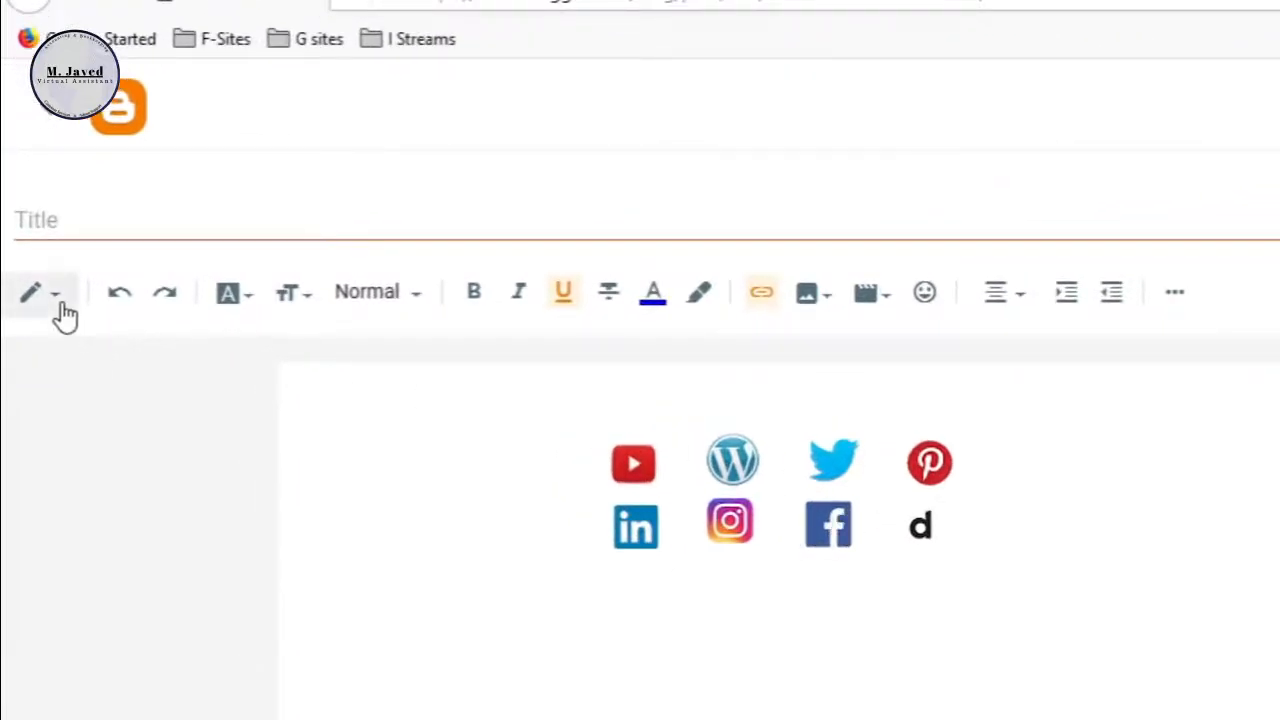
Switch the post editor to HTML view showing the linked icon markup
click(56, 292)
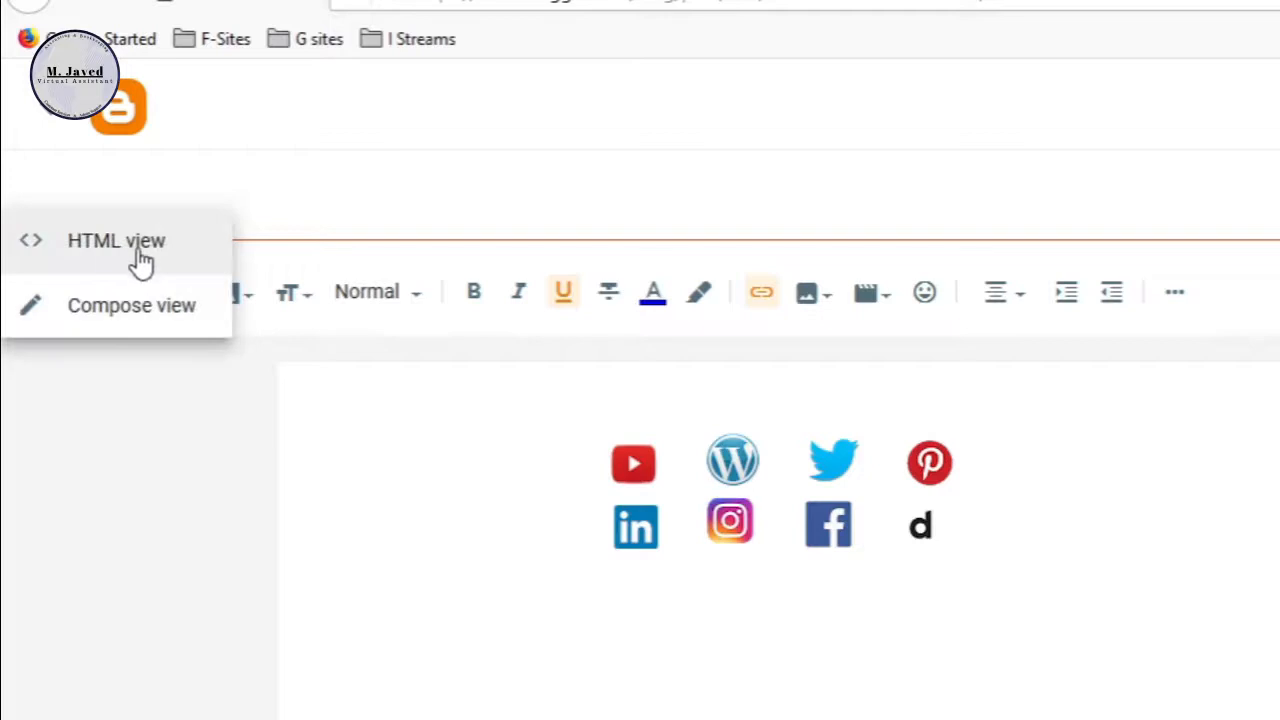
click(116, 240)
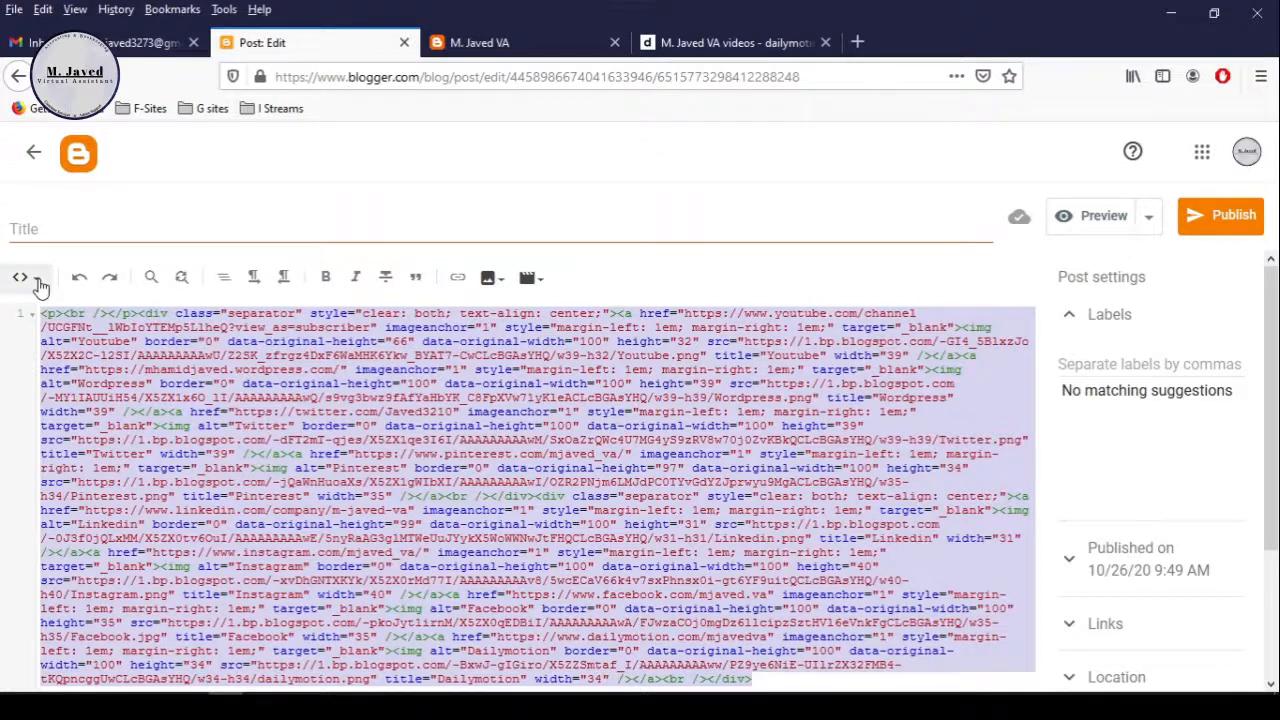
Return to Compose view and review the Layout page's main, sidebar and footer gadgets
click(42, 276)
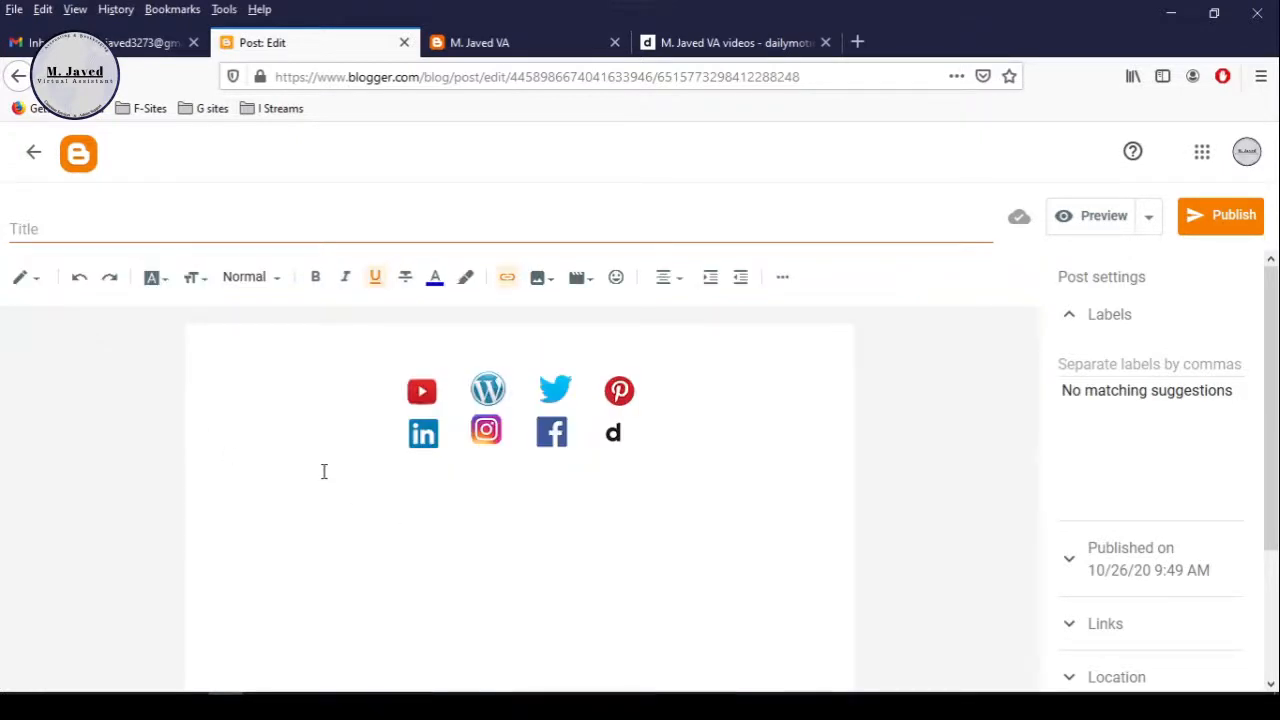
mouse_move(996, 480)
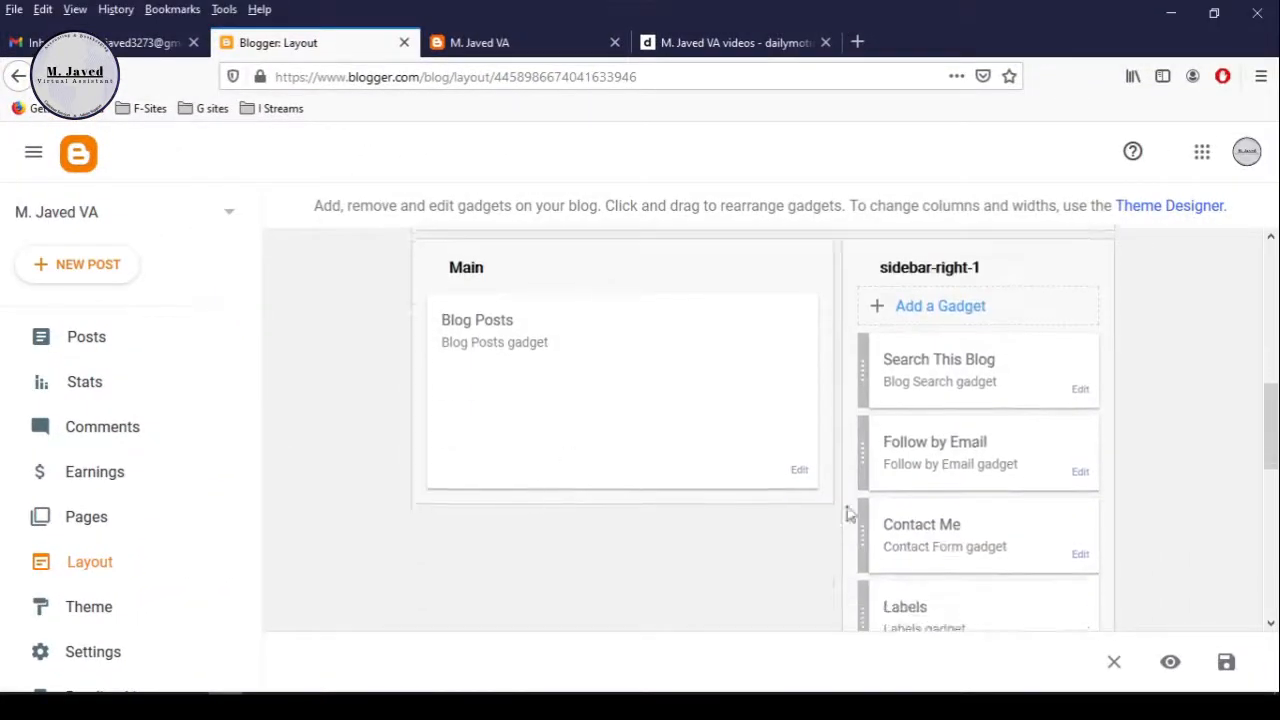
scroll(down, 3)
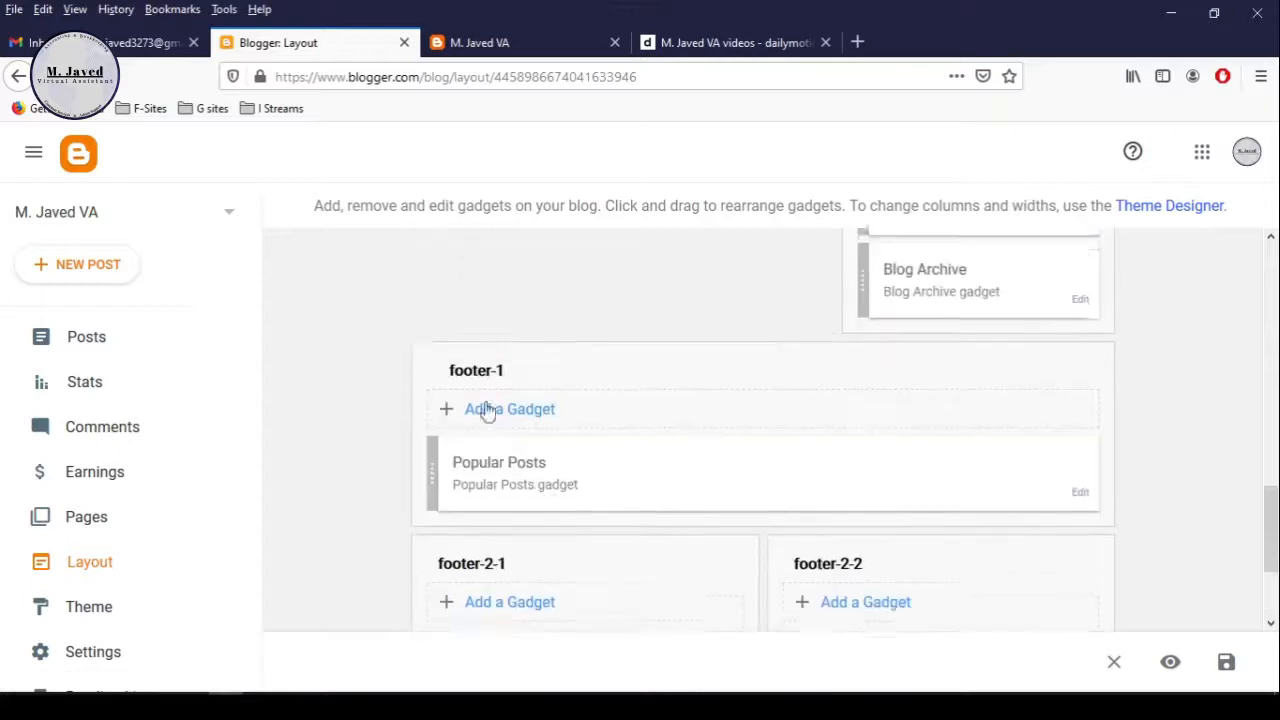
scroll(up, 3)
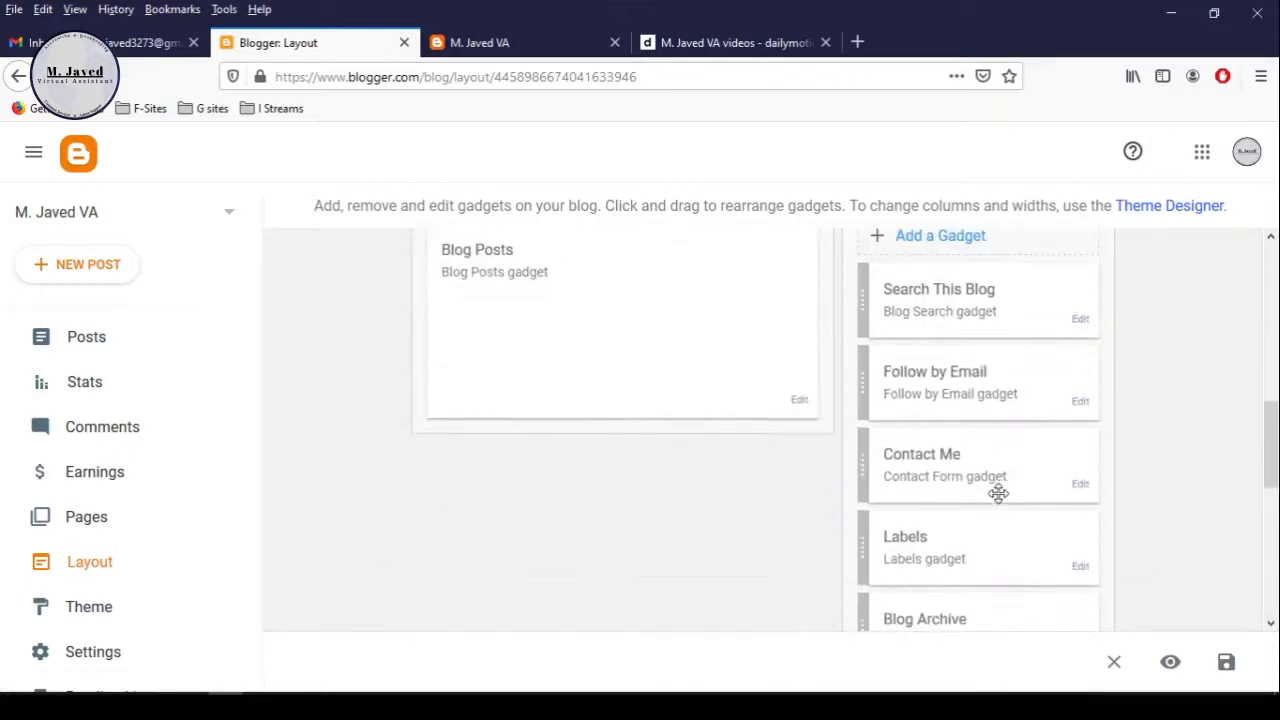
Add an HTML/JavaScript gadget titled 'Follow Me On Social Media' to the right sidebar and save it
click(940, 236)
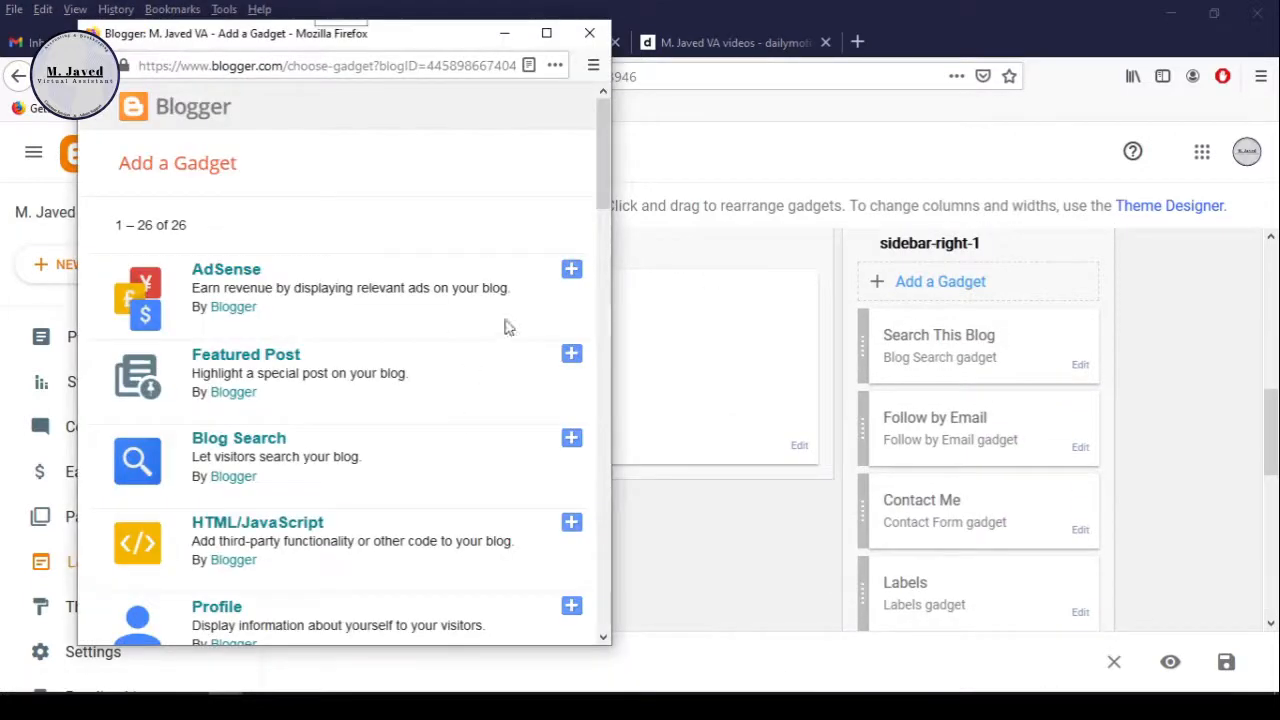
mouse_move(344, 530)
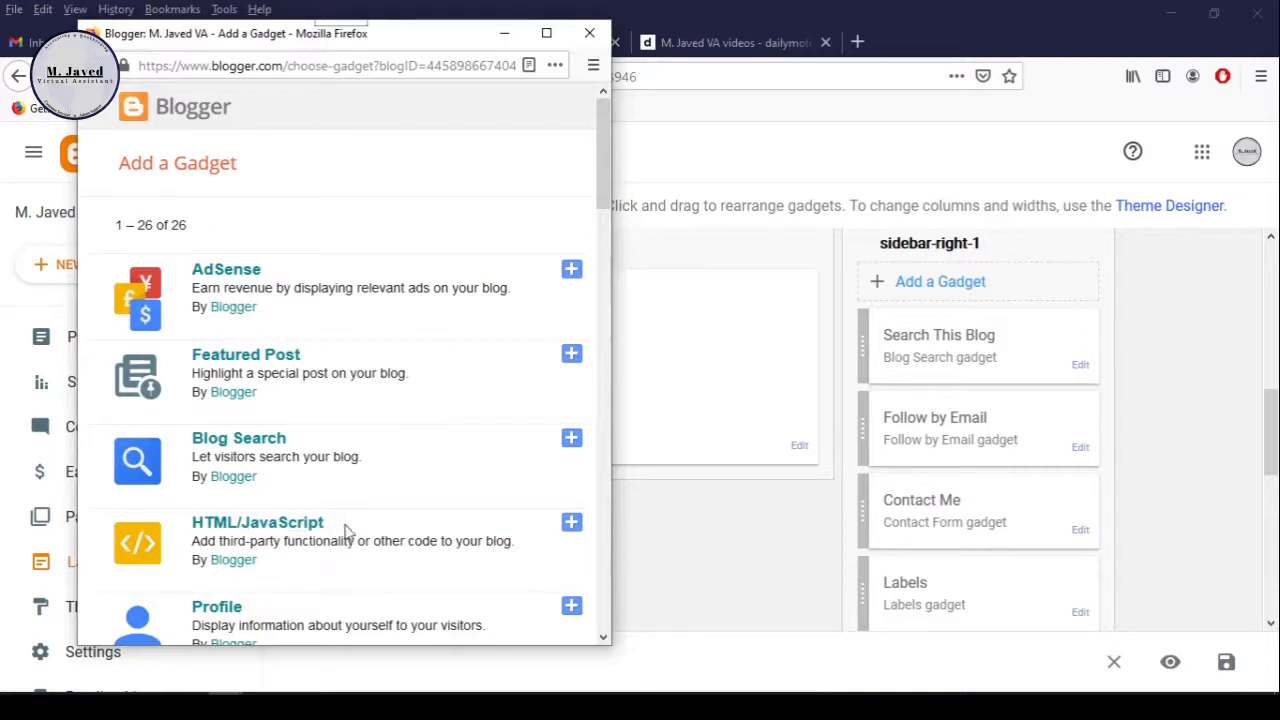
click(572, 522)
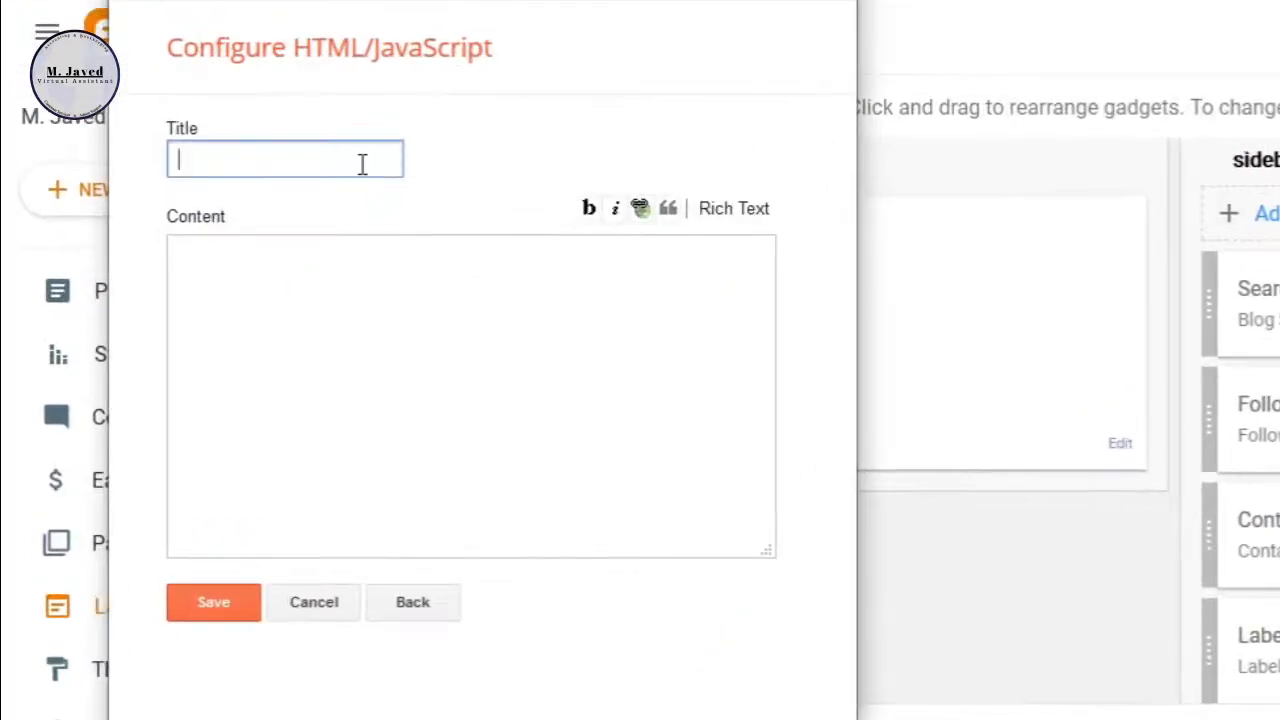
text(Follow Me)
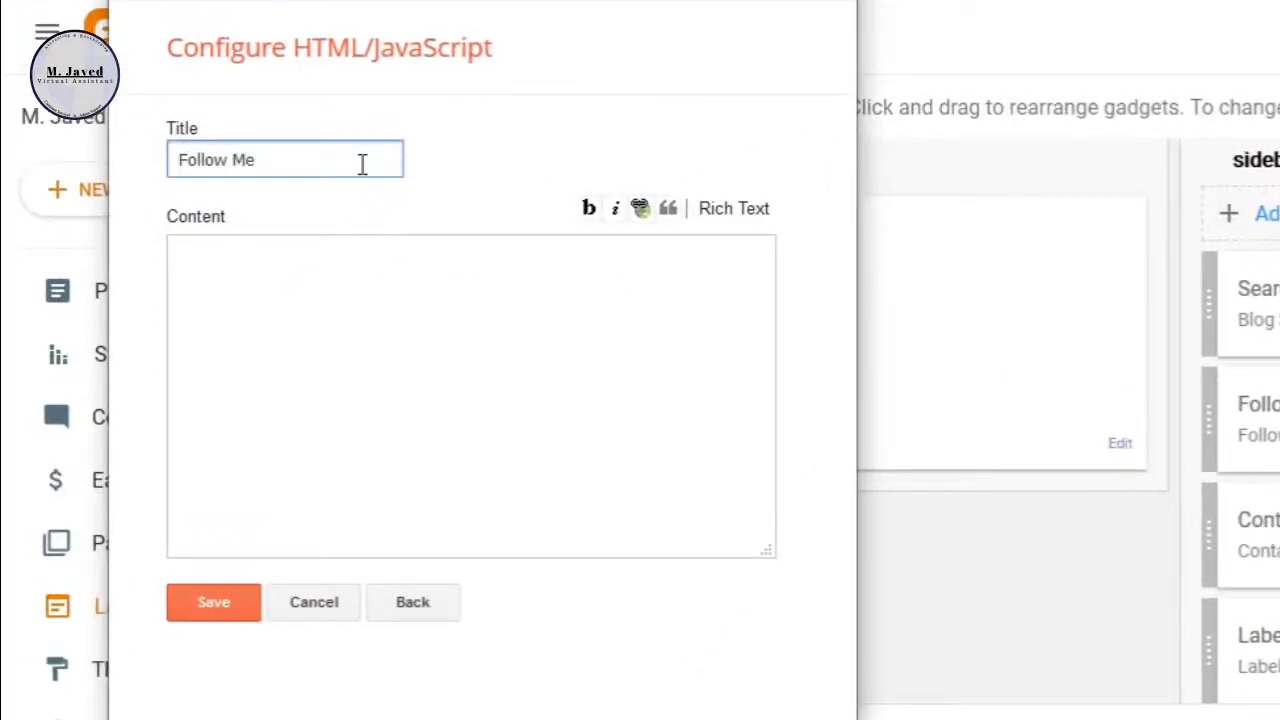
text(On Social Media)
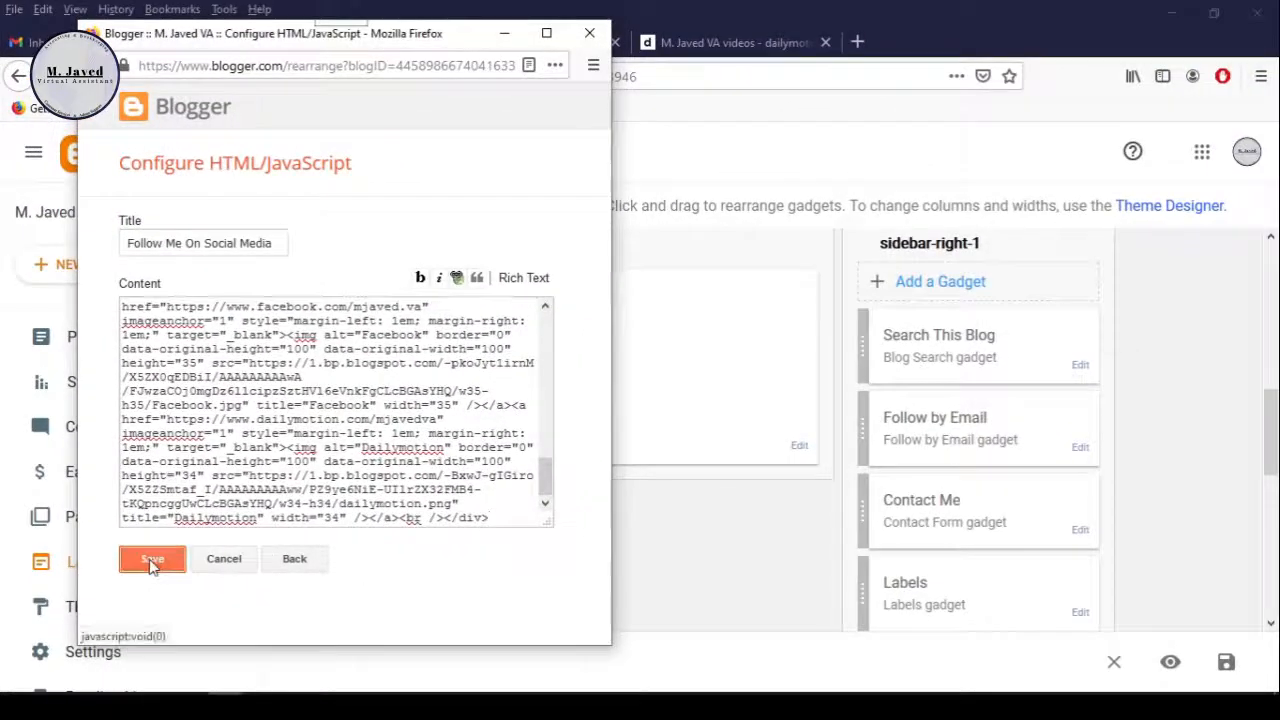
click(152, 558)
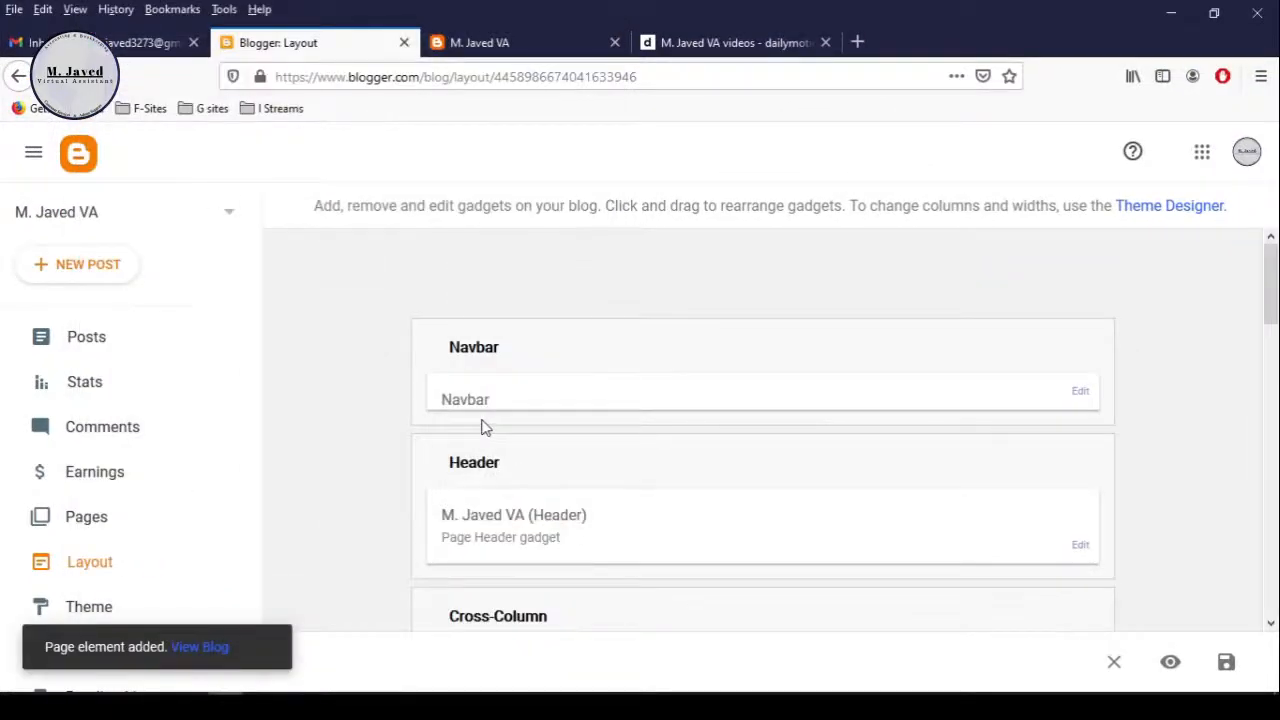
Save the Layout page arrangement and switch to the live blog tab
scroll(down, 3)
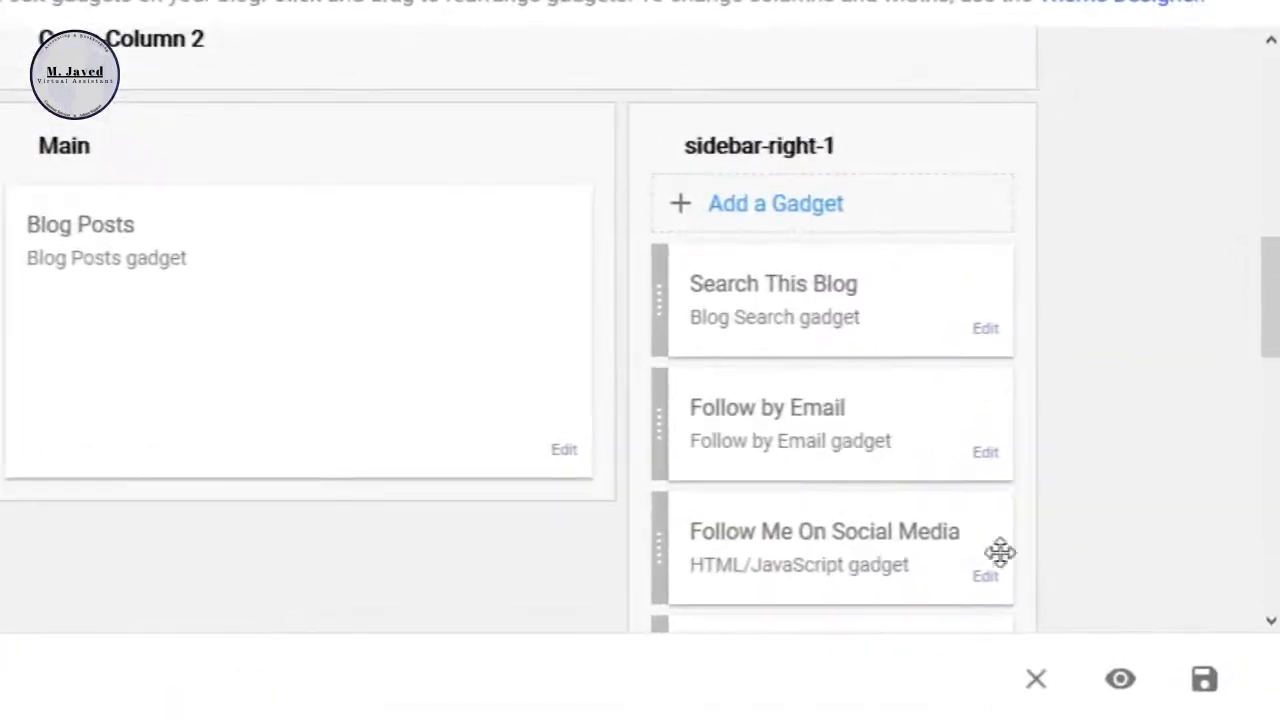
mouse_move(630, 530)
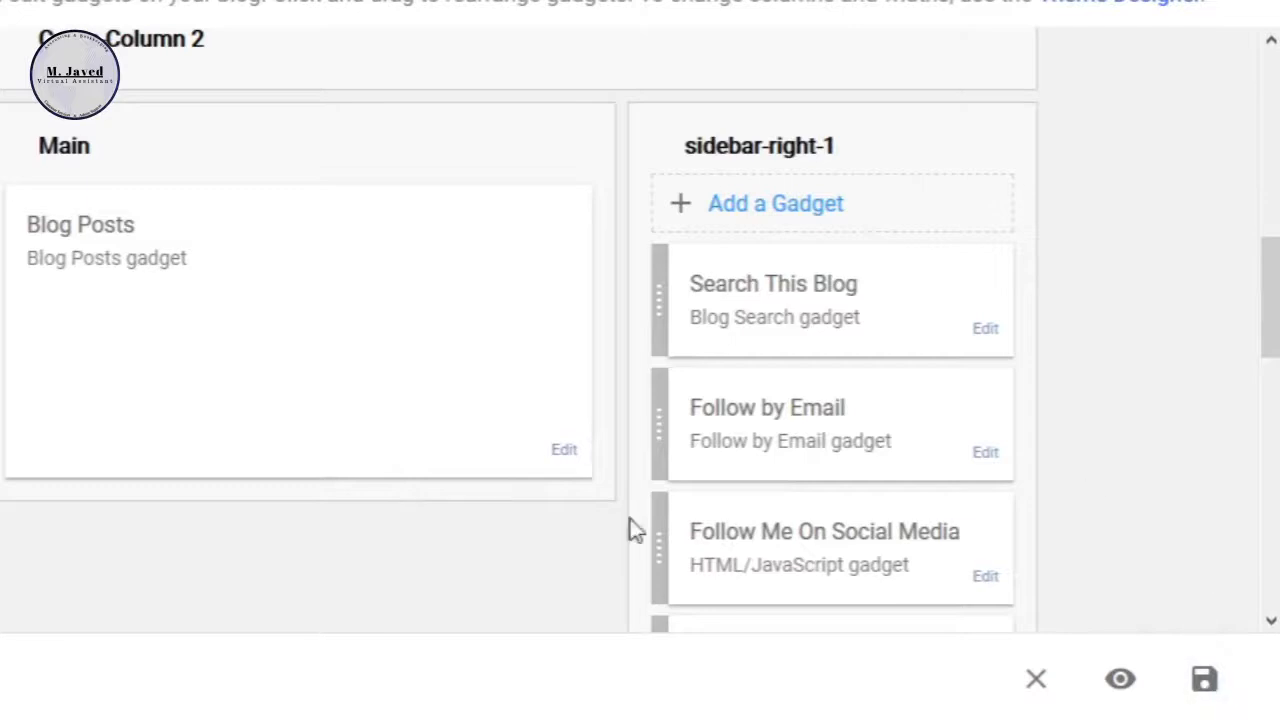
click(1204, 680)
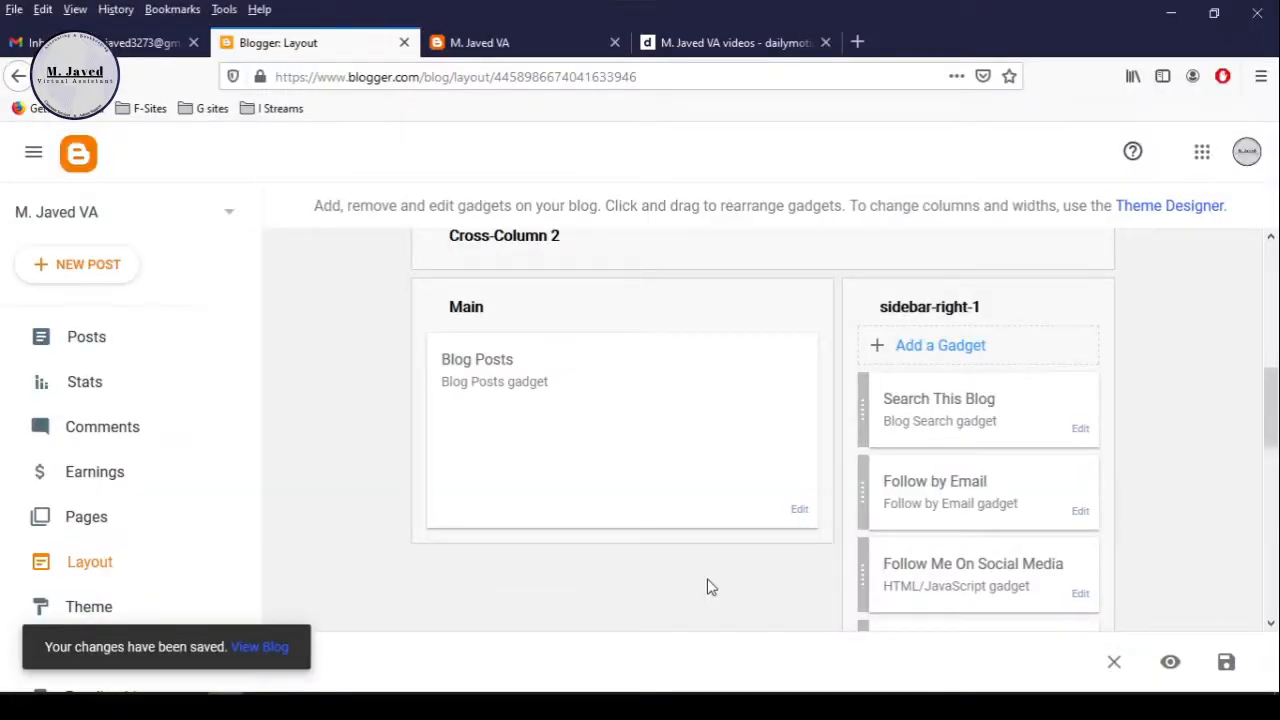
mouse_move(504, 596)
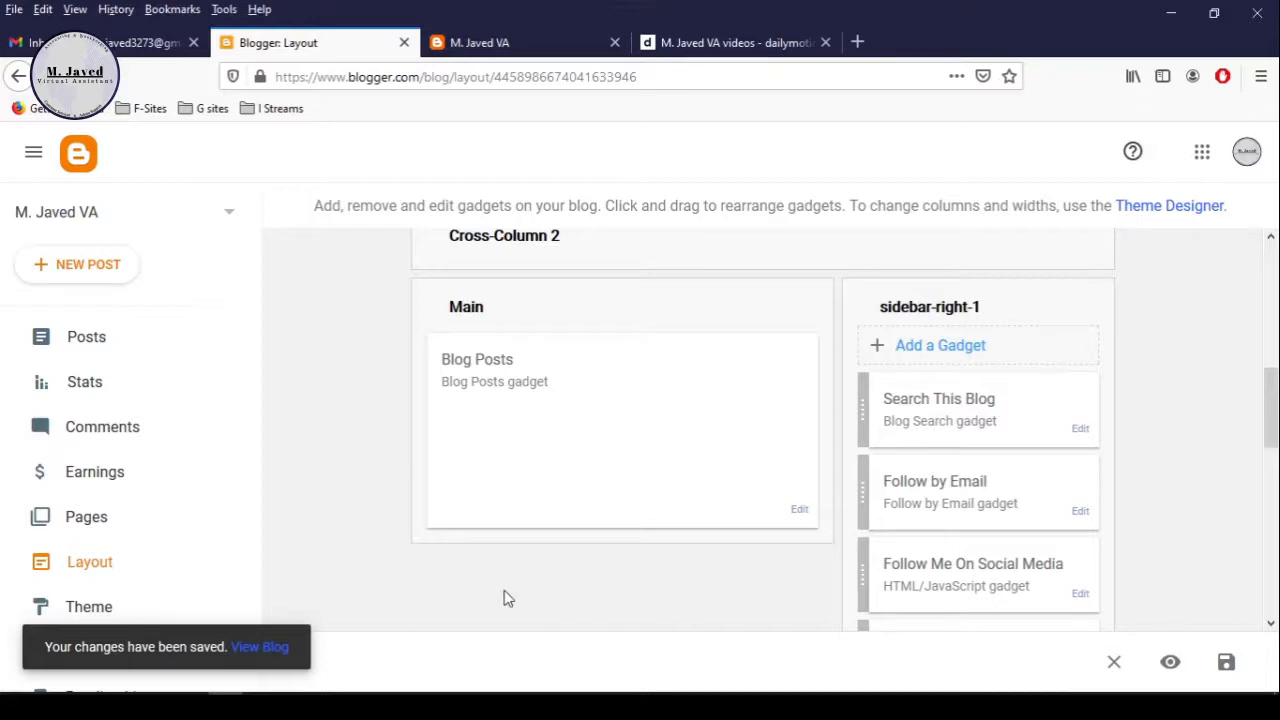
click(480, 42)
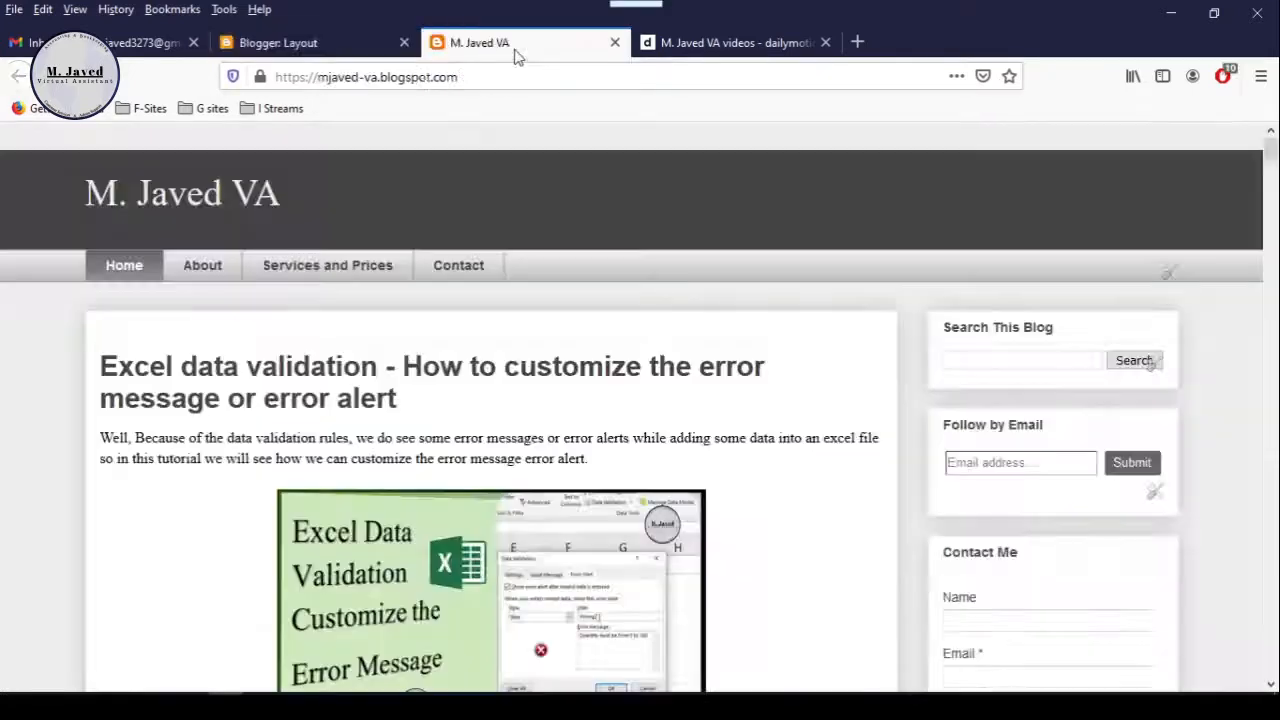
Reload the live blog and check the social media icons in the sidebar
click(1008, 76)
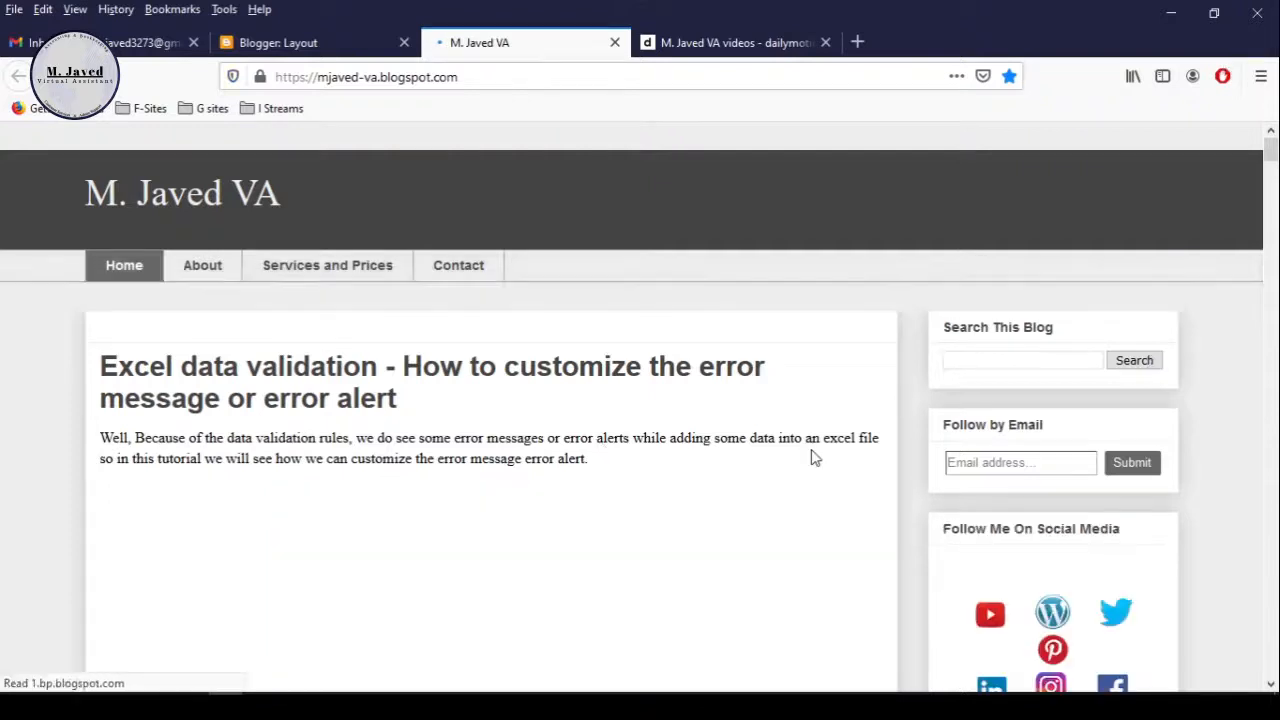
scroll(down, 3)
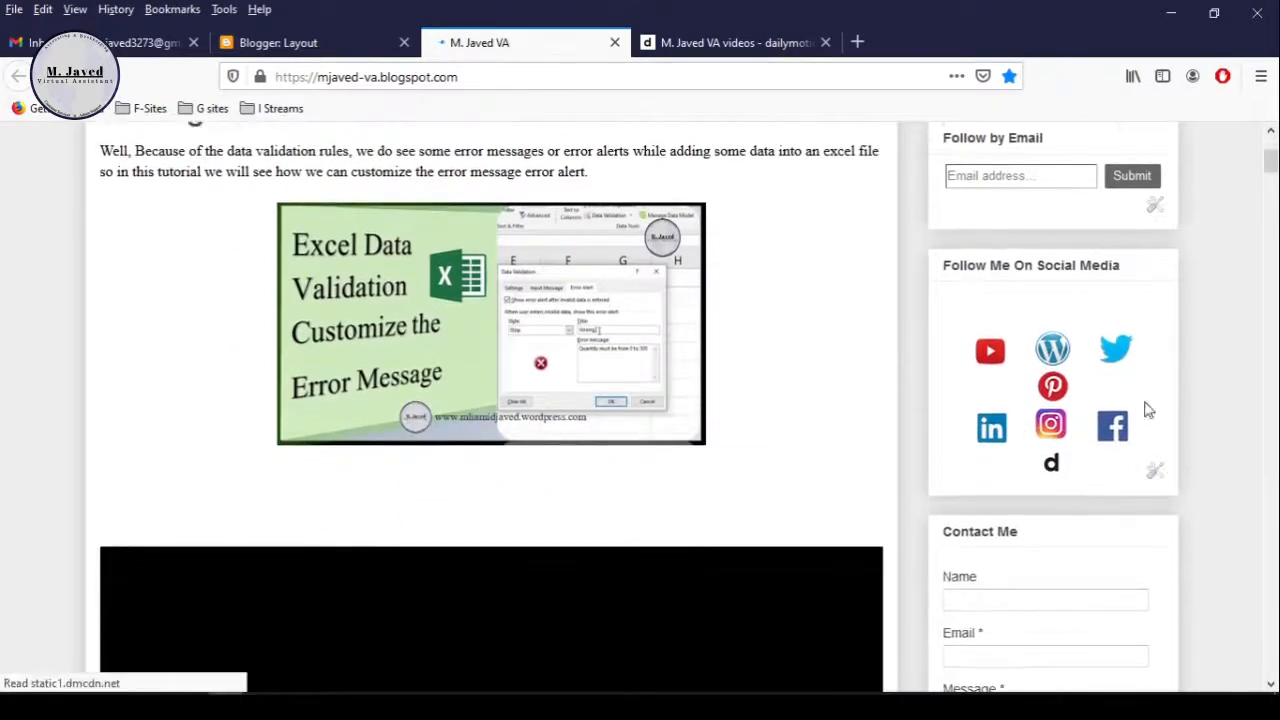
mouse_move(1080, 388)
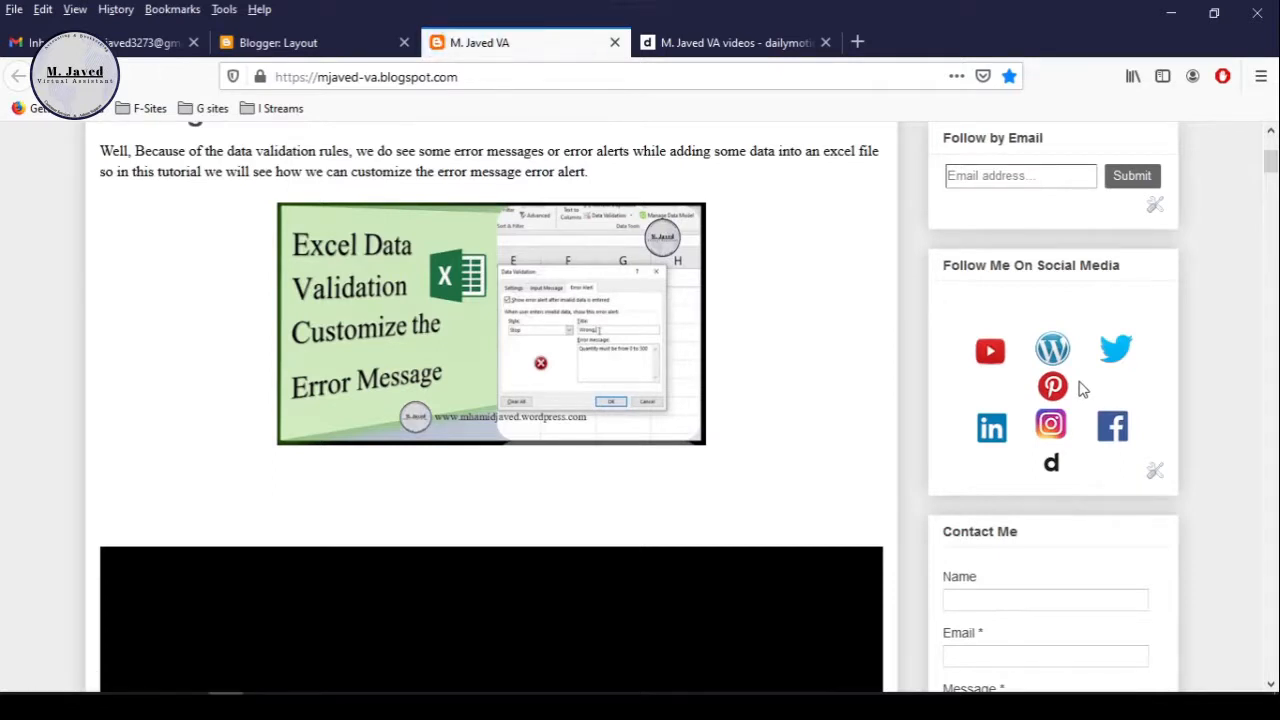
mouse_move(1056, 464)
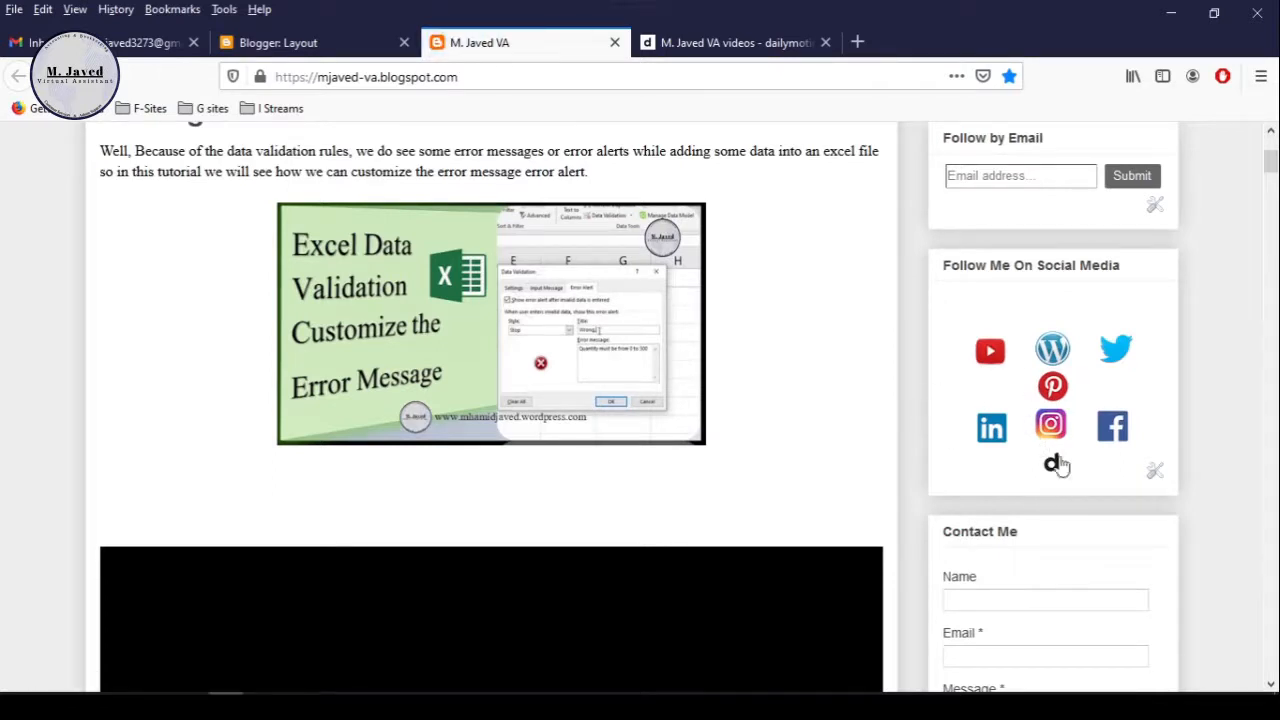
mouse_move(992, 428)
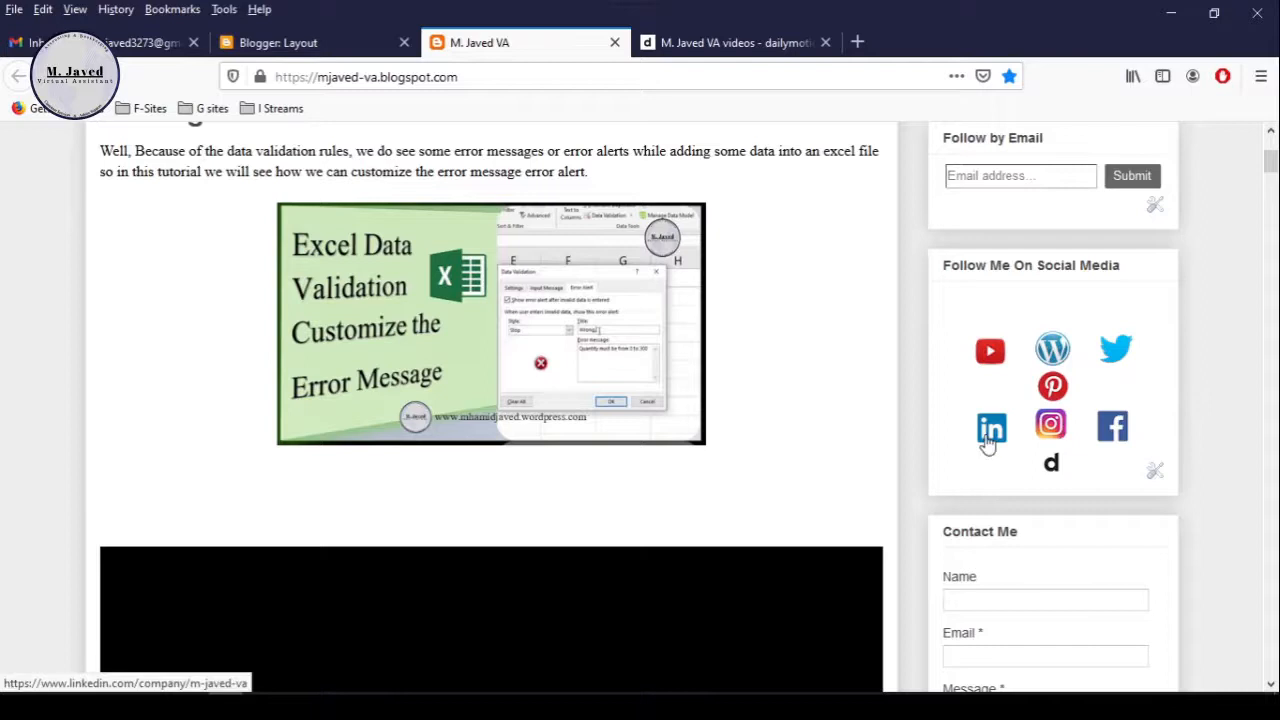
mouse_move(1020, 464)
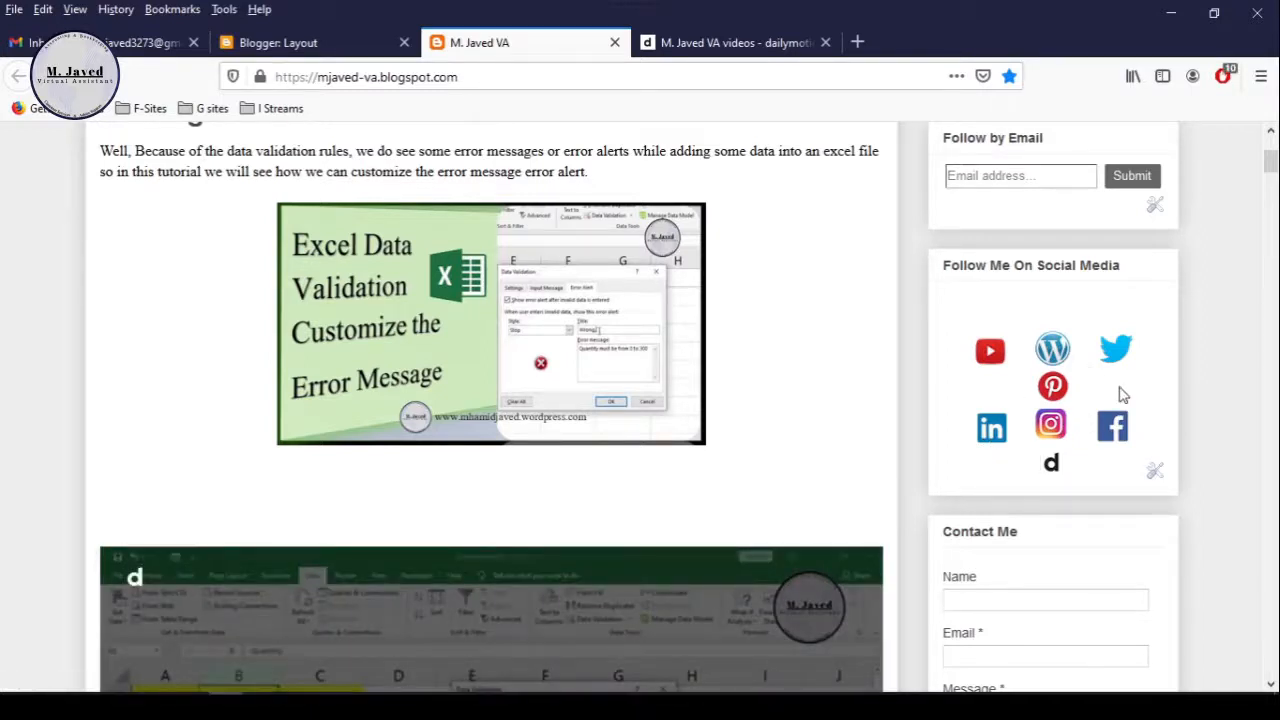
scroll(up, 3)
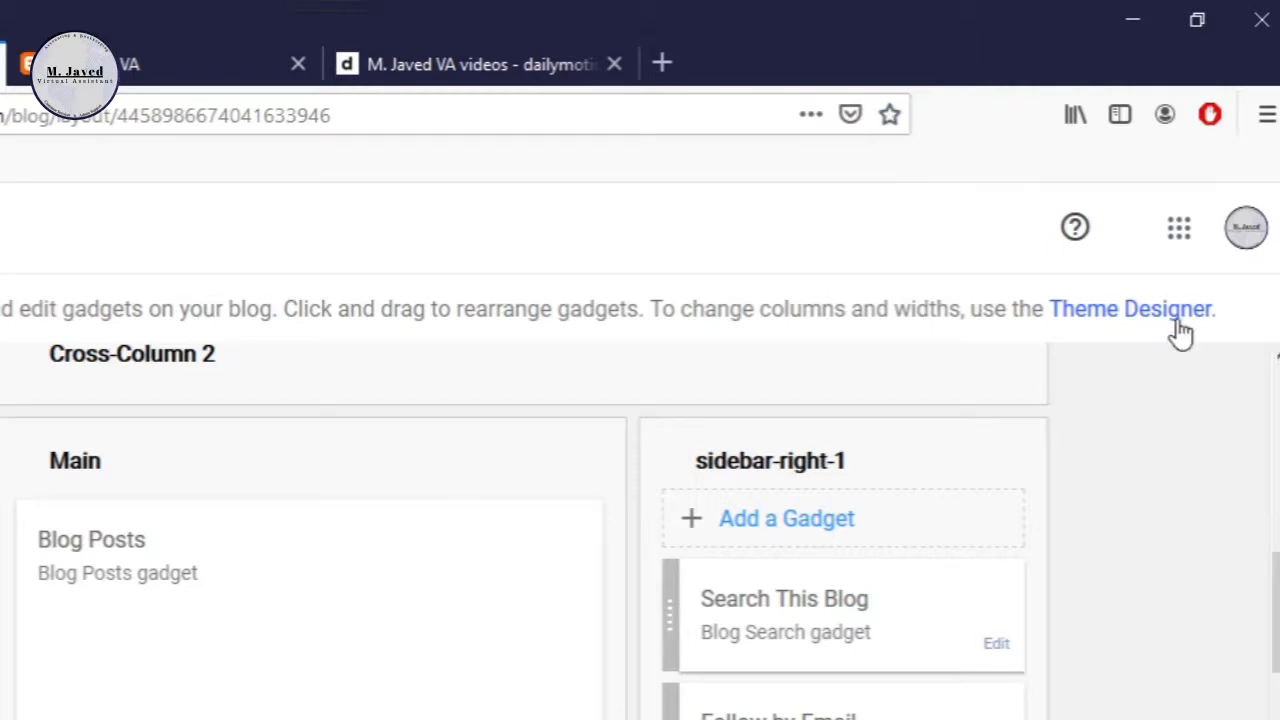
In Theme Designer, widen the right sidebar to 350 px, save, and view the live blog
click(1130, 308)
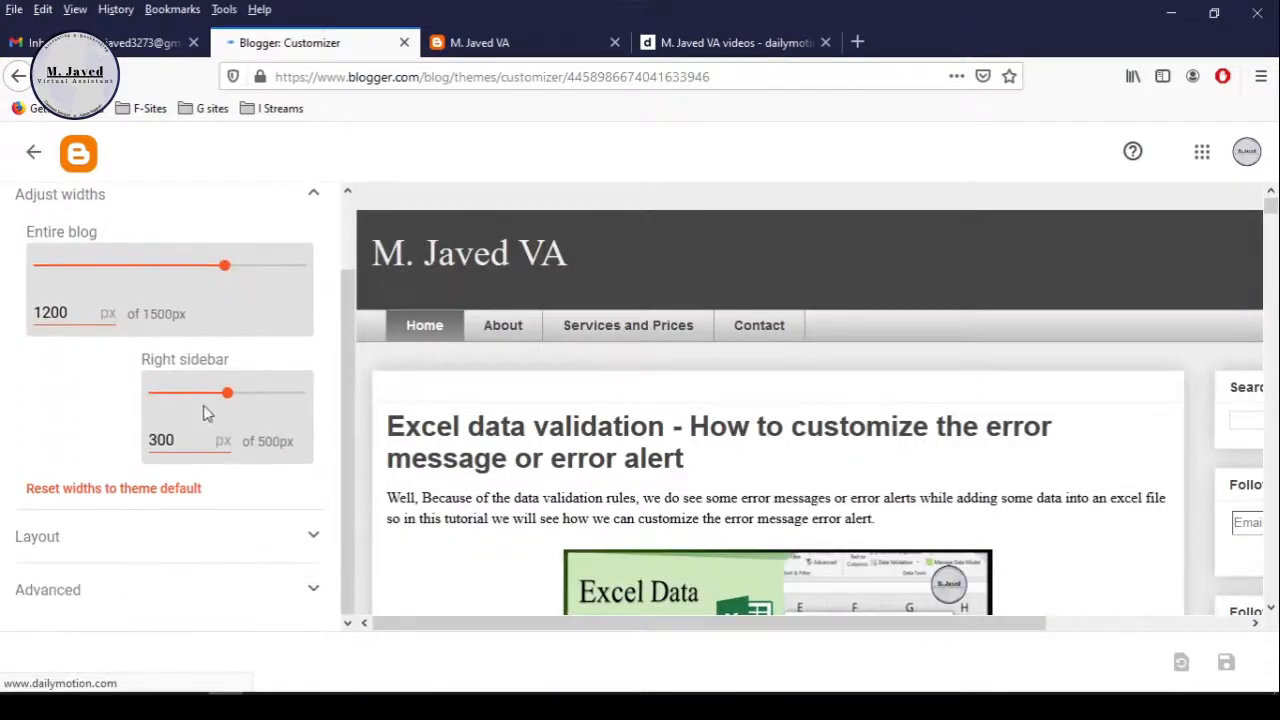
triple_click(160, 440)
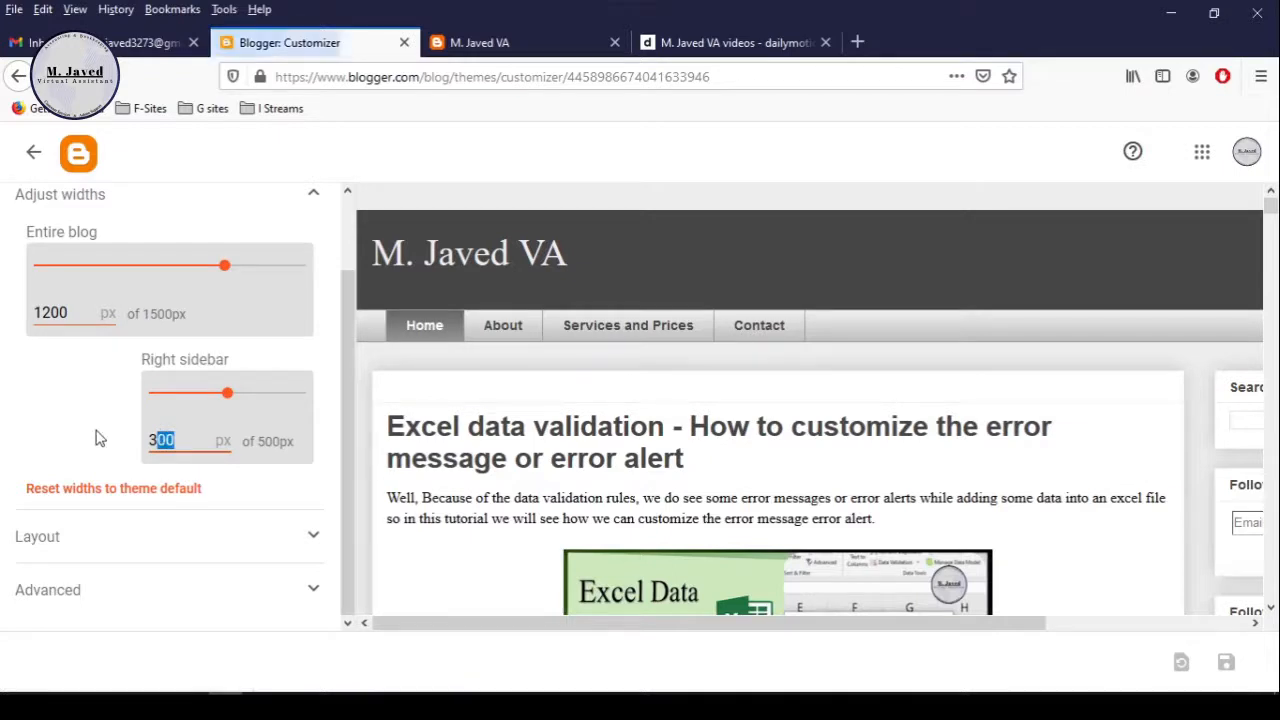
text(350)
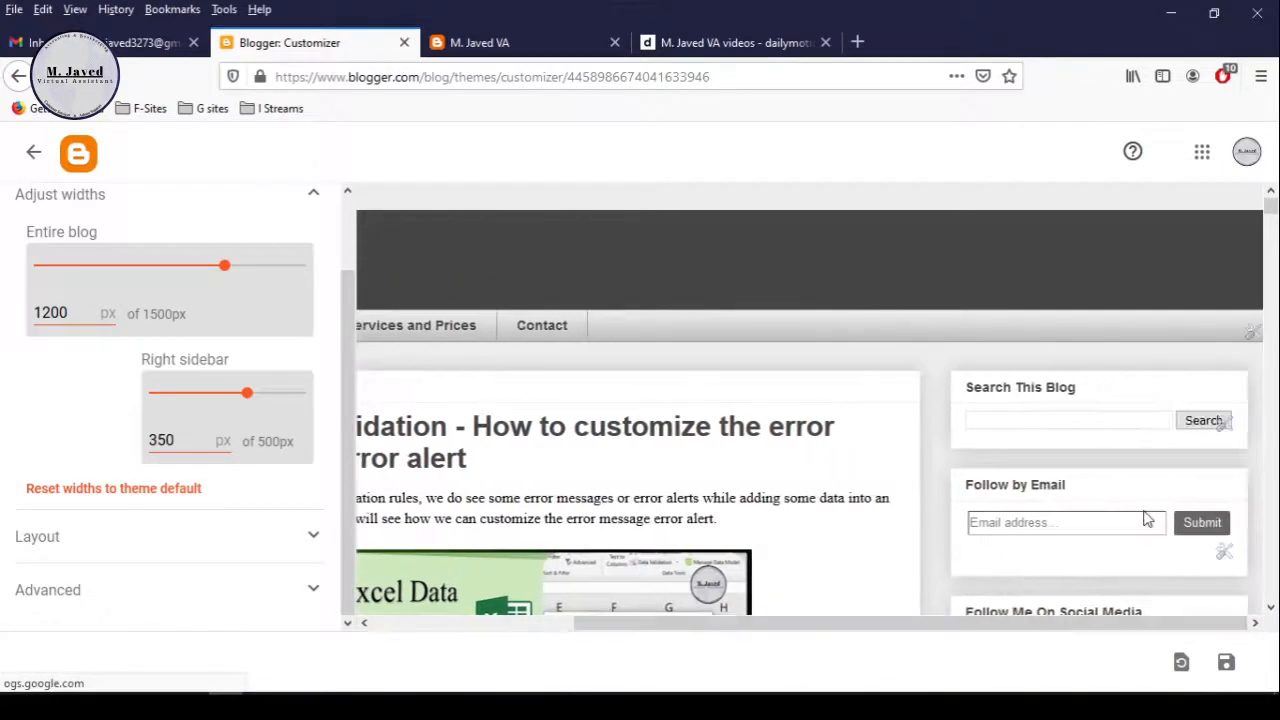
scroll(down, 3)
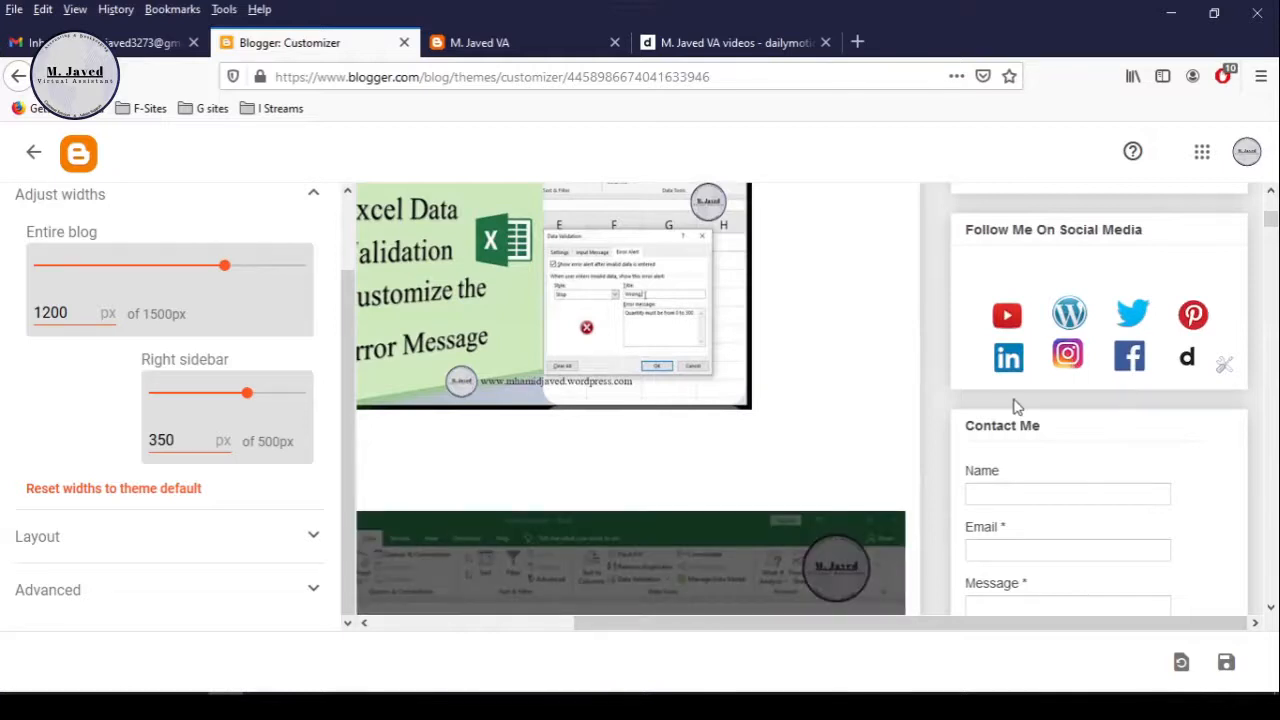
click(1226, 662)
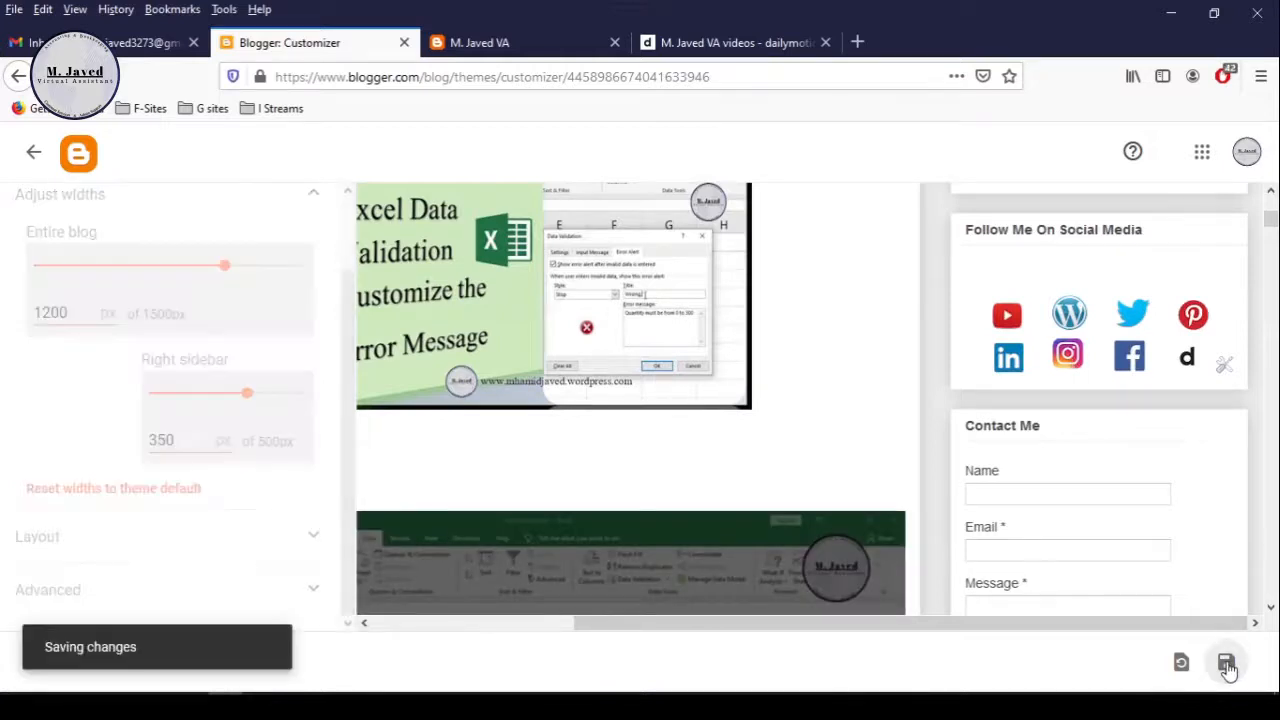
click(1226, 662)
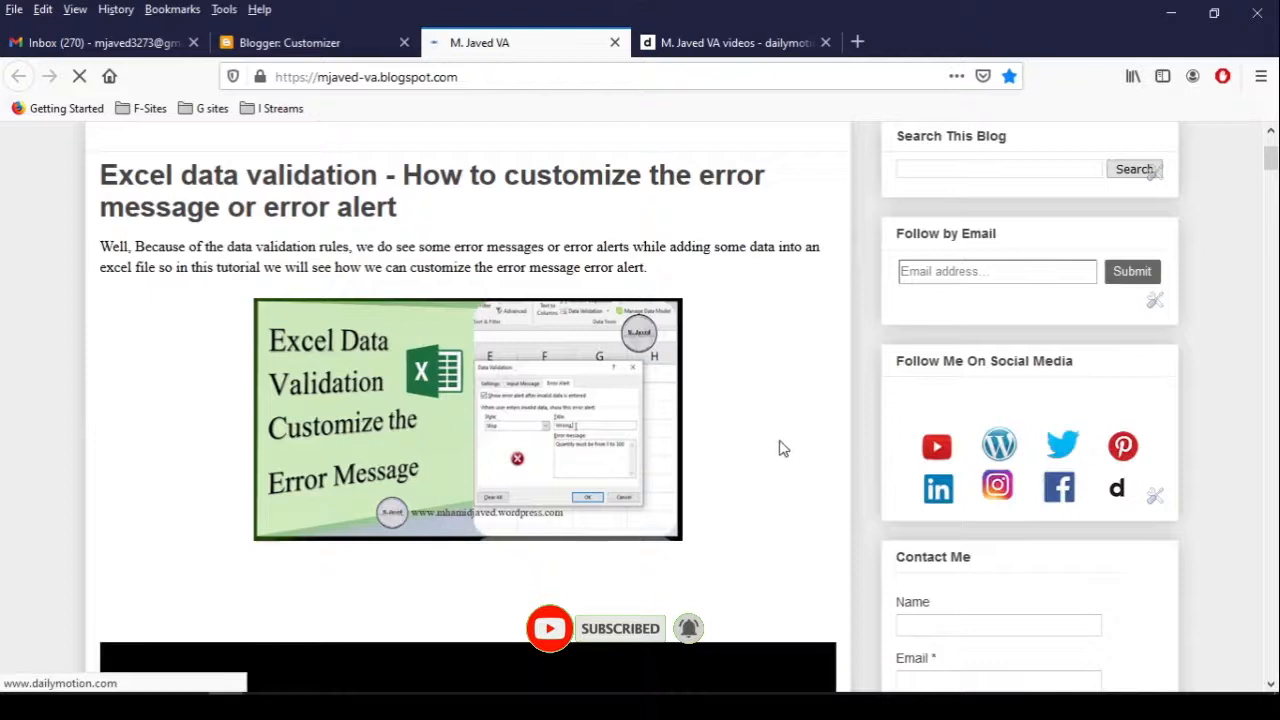
scroll(down, 3)
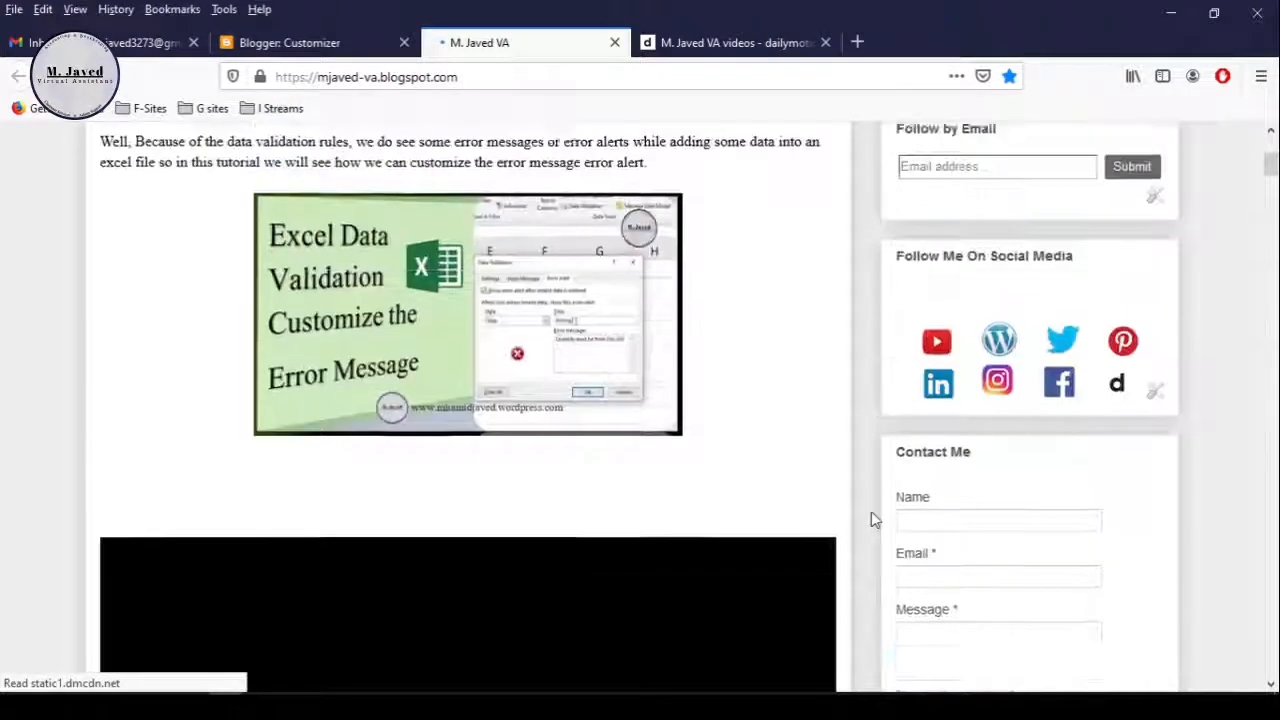
scroll(up, 3)
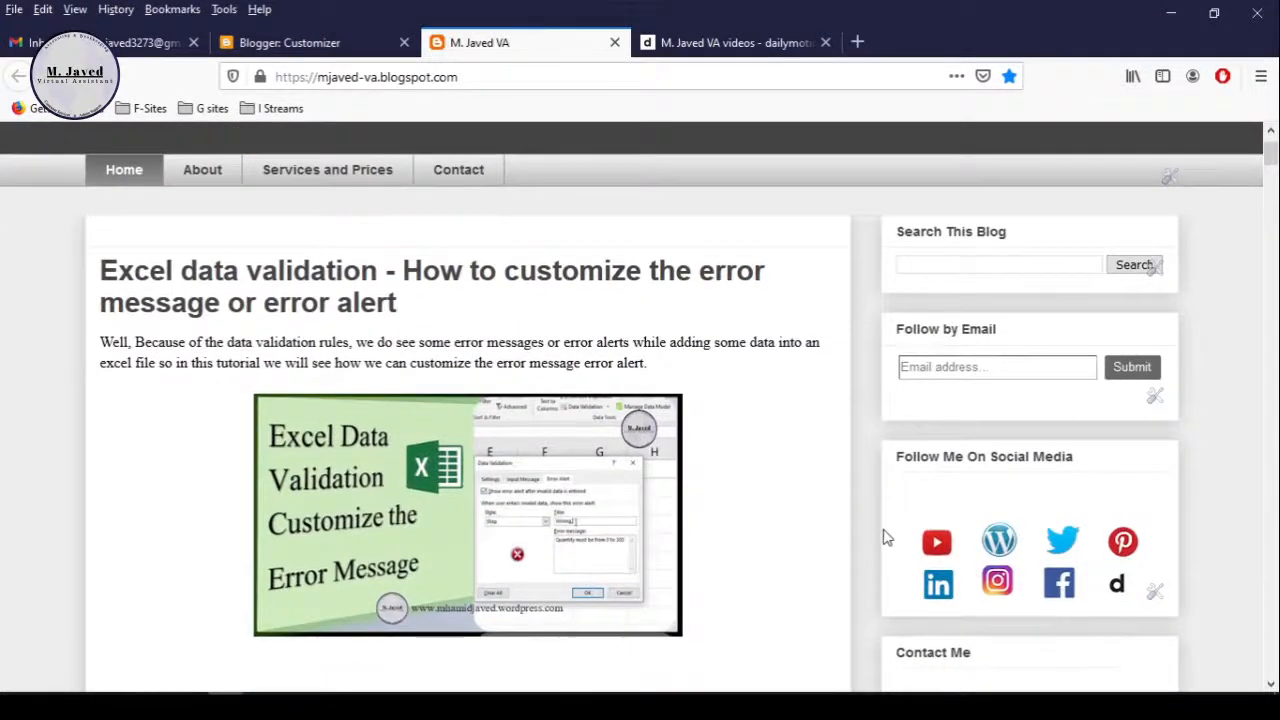
right_click(364, 76)
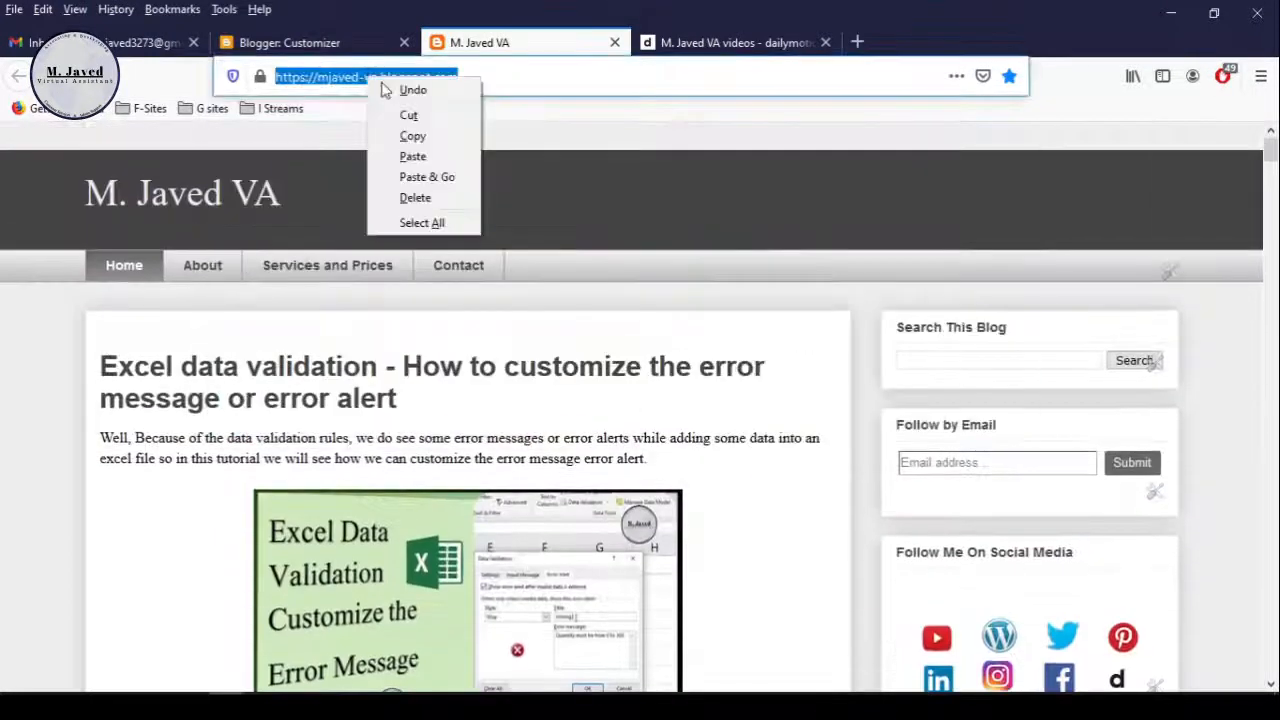
click(164, 616)
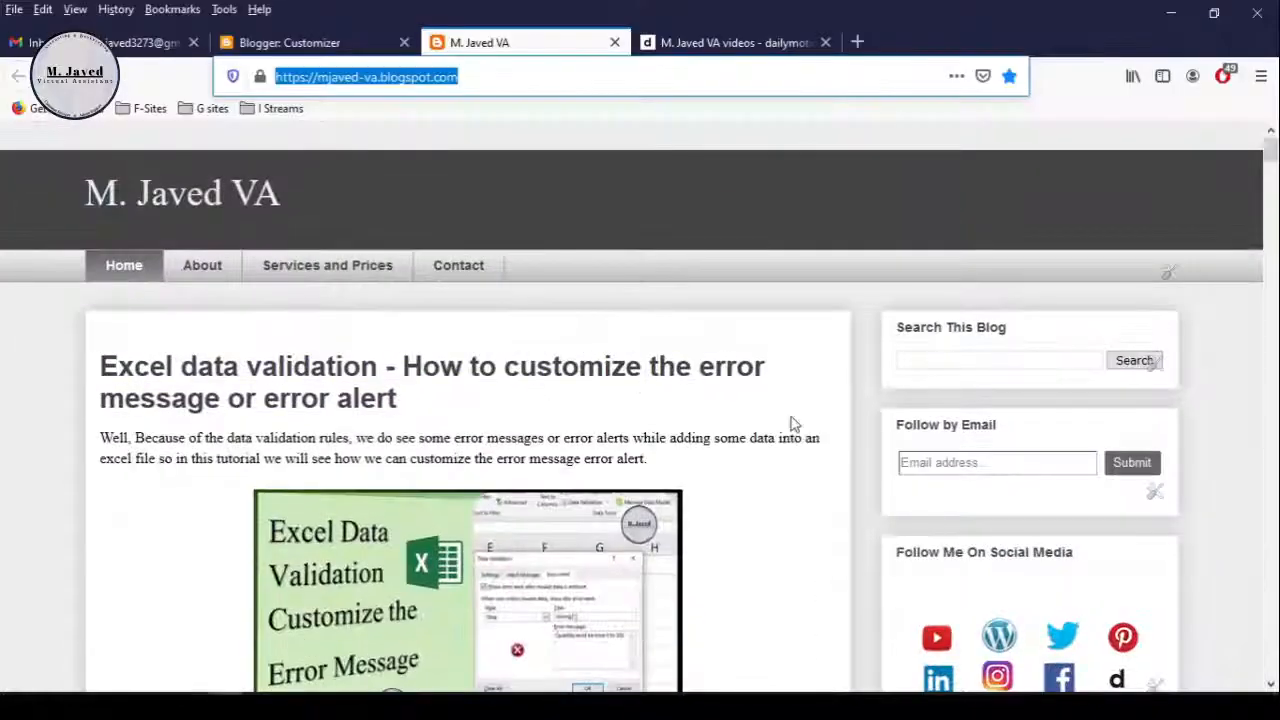
scroll(down, 3)
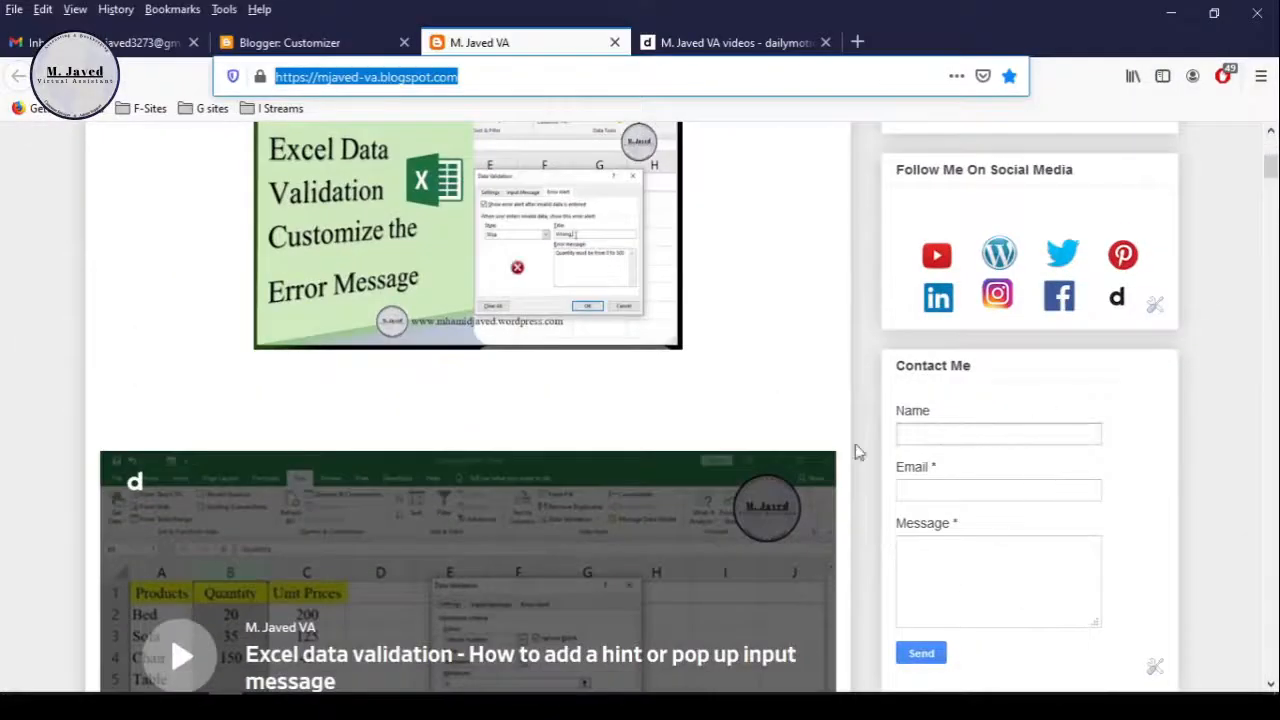